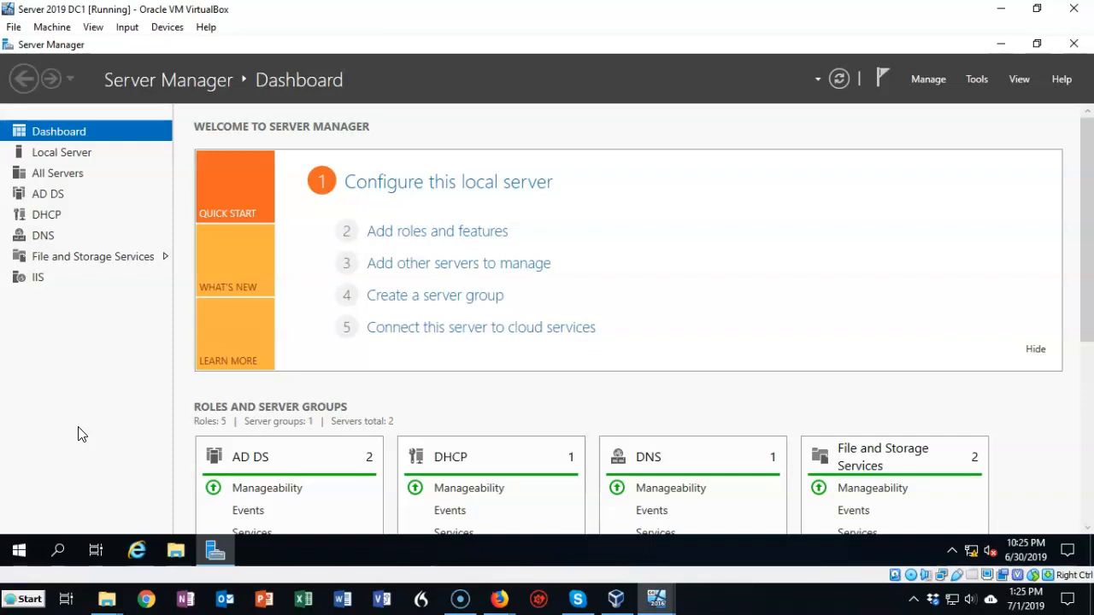
{"action": "mouse_move", "coordinate": [60, 459]}
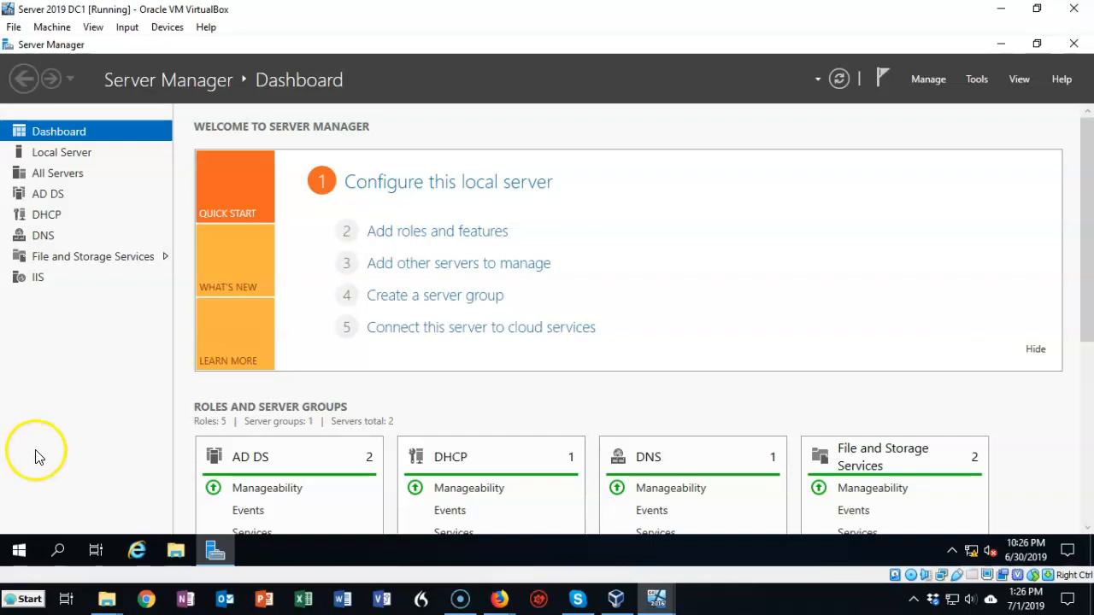
{"action": "mouse_move", "coordinate": [857, 243]}
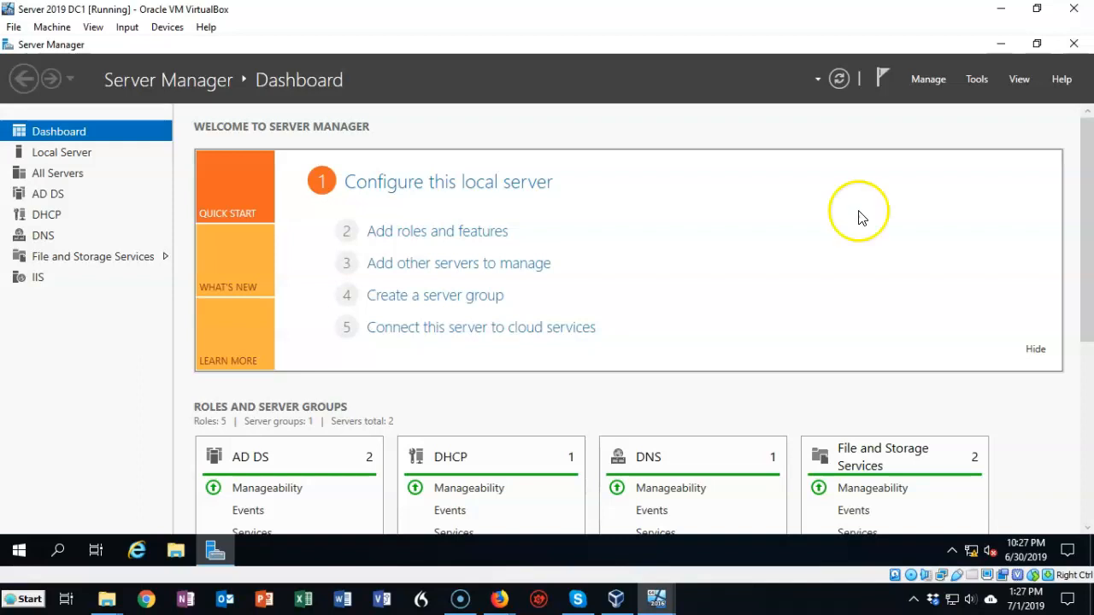
{"action": "mouse_move", "coordinate": [860, 217]}
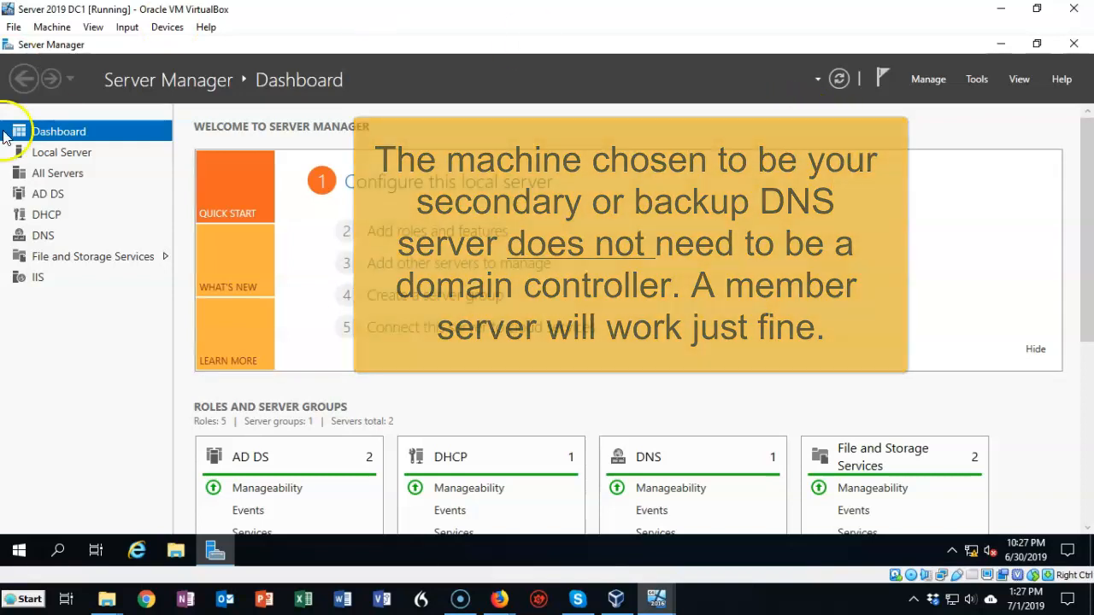
- Show the All Servers page listing DC1 and SERVERCORE
{"action": "left_click", "coordinate": [58, 173]}
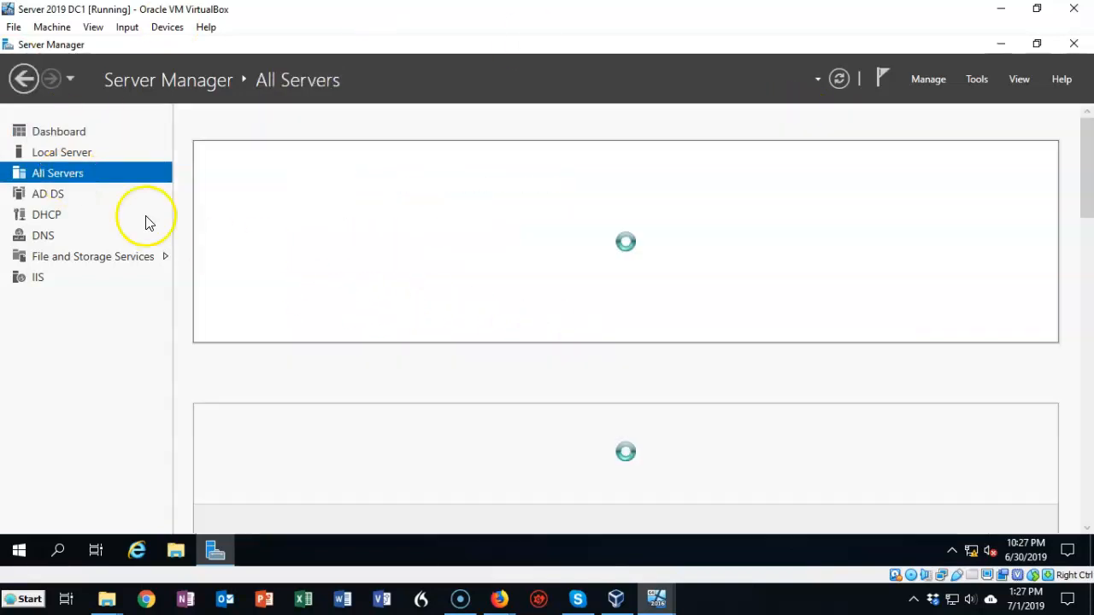
{"action": "mouse_move", "coordinate": [526, 394]}
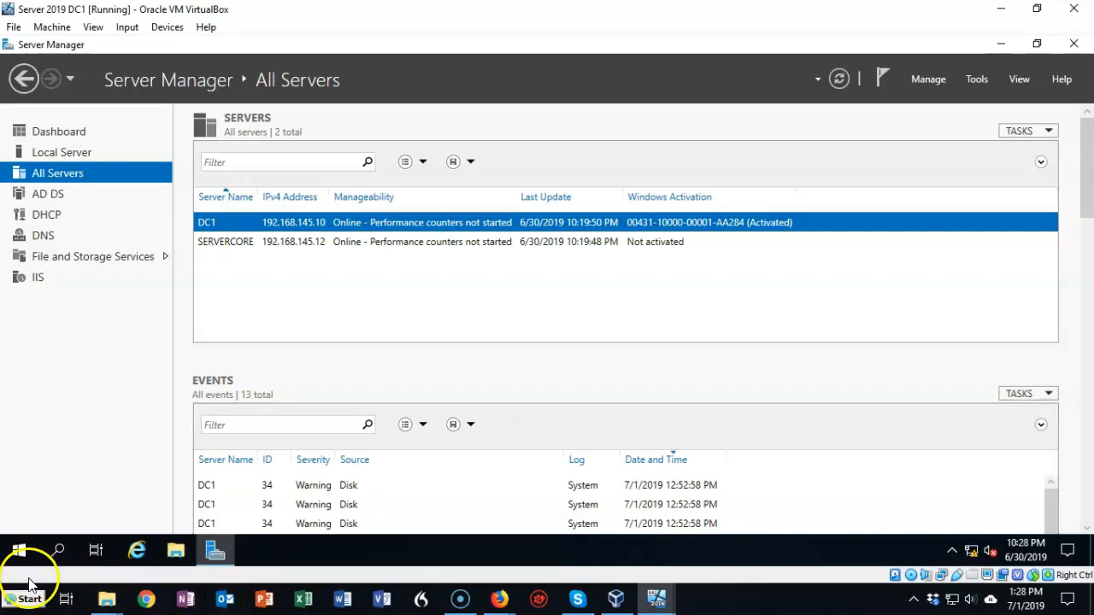
{"action": "mouse_move", "coordinate": [773, 344]}
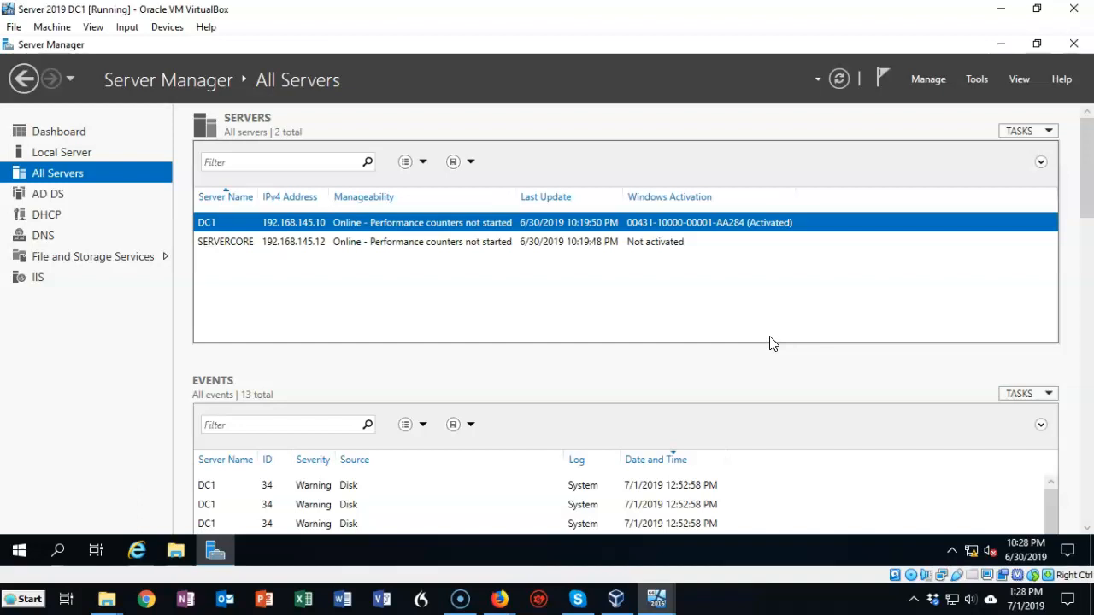
{"action": "mouse_move", "coordinate": [928, 79]}
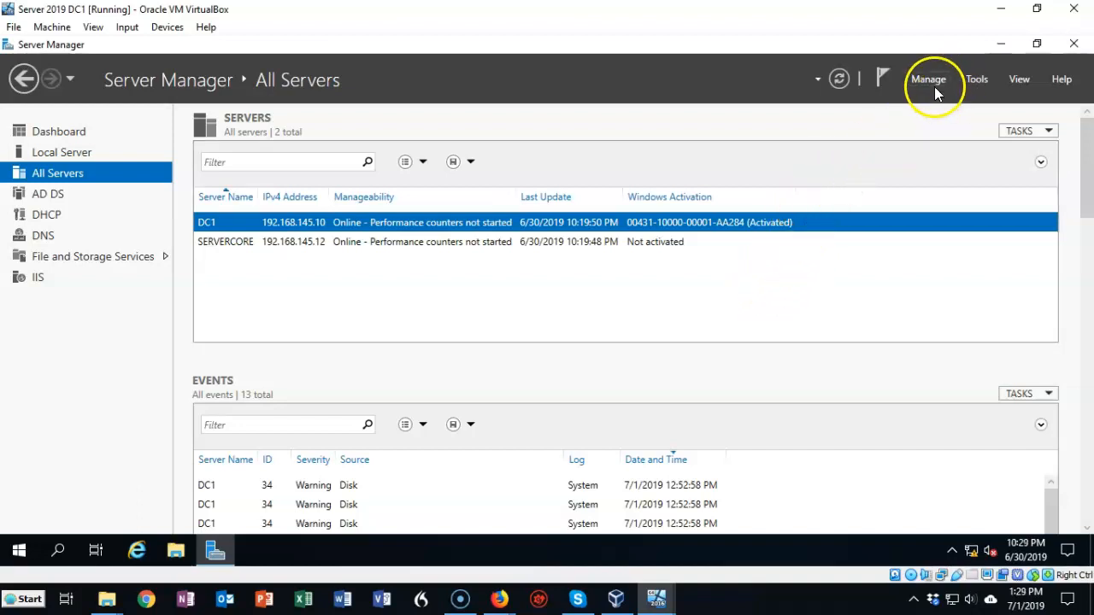
- Start Add Roles and Features with role-based installation, targeting ServerCore as destination
{"action": "left_click", "coordinate": [928, 79]}
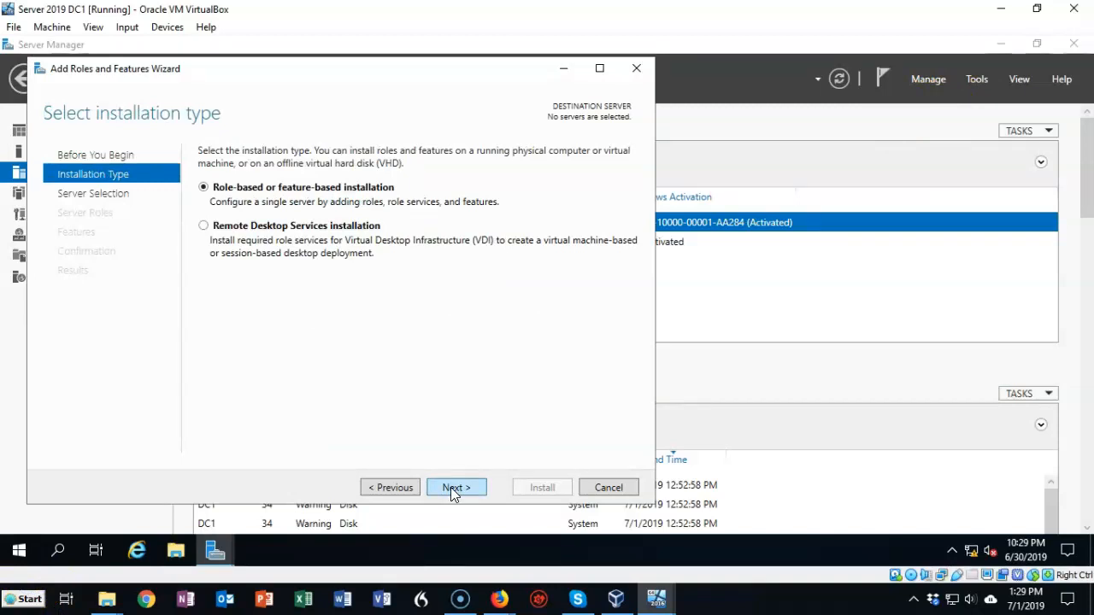
{"action": "left_click", "coordinate": [456, 487]}
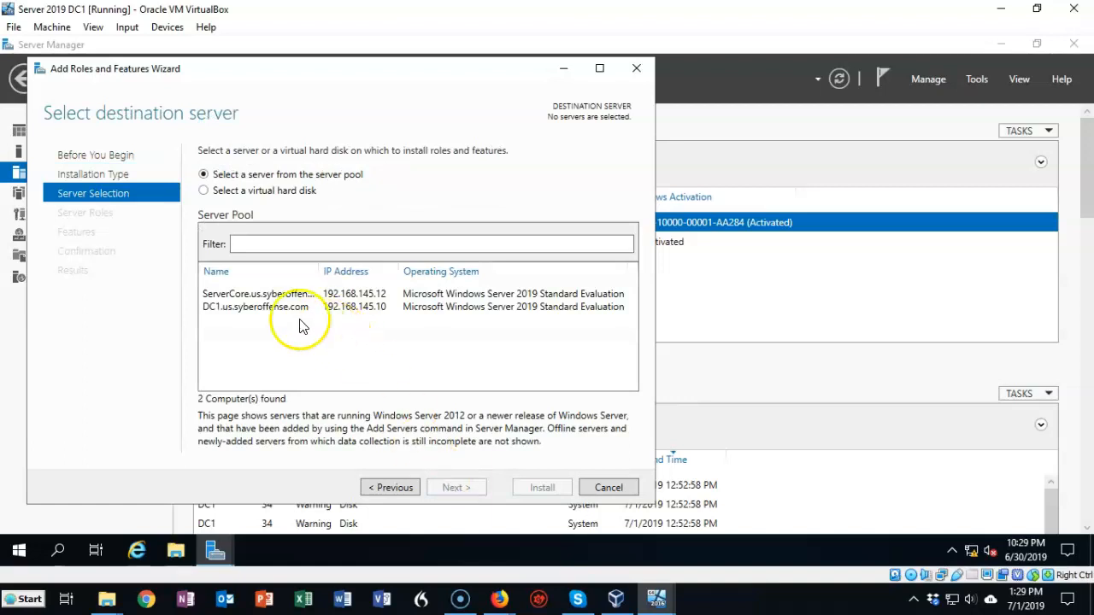
{"action": "mouse_move", "coordinate": [307, 335]}
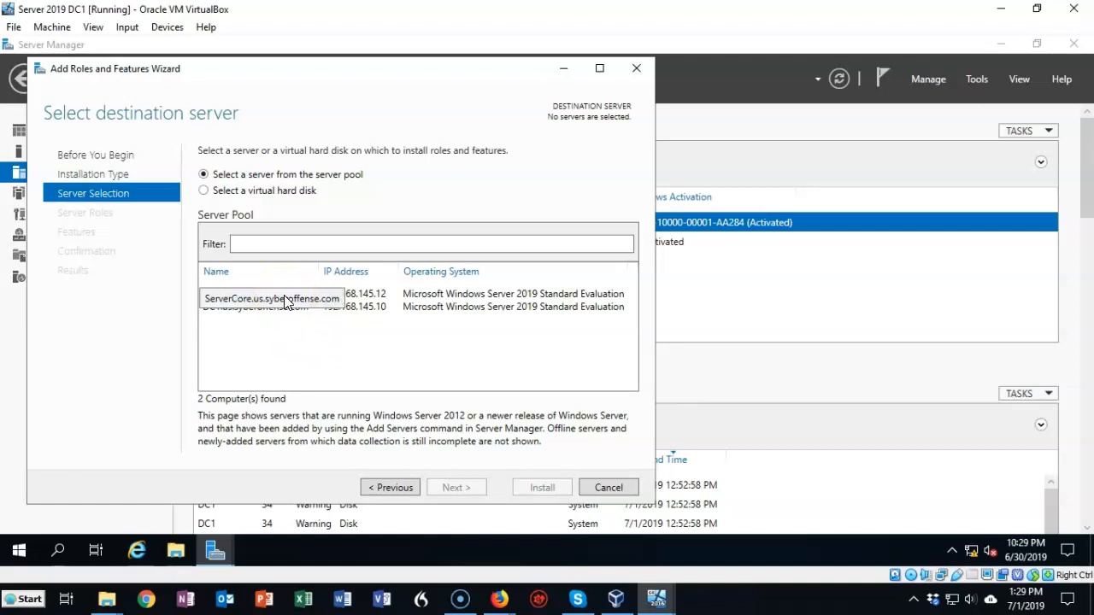
{"action": "left_click", "coordinate": [272, 293]}
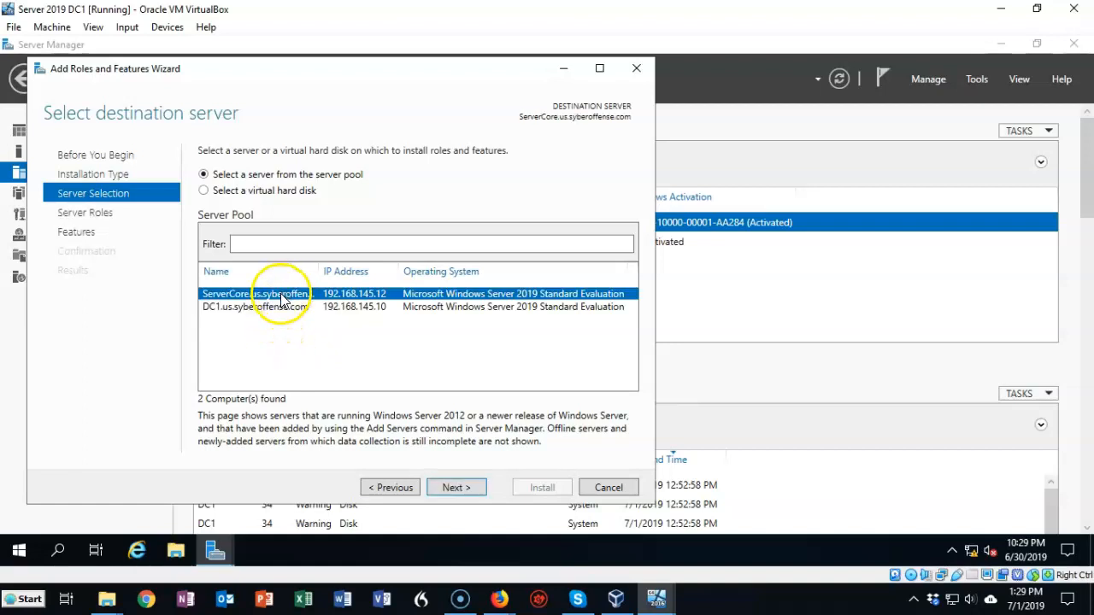
{"action": "mouse_move", "coordinate": [378, 354]}
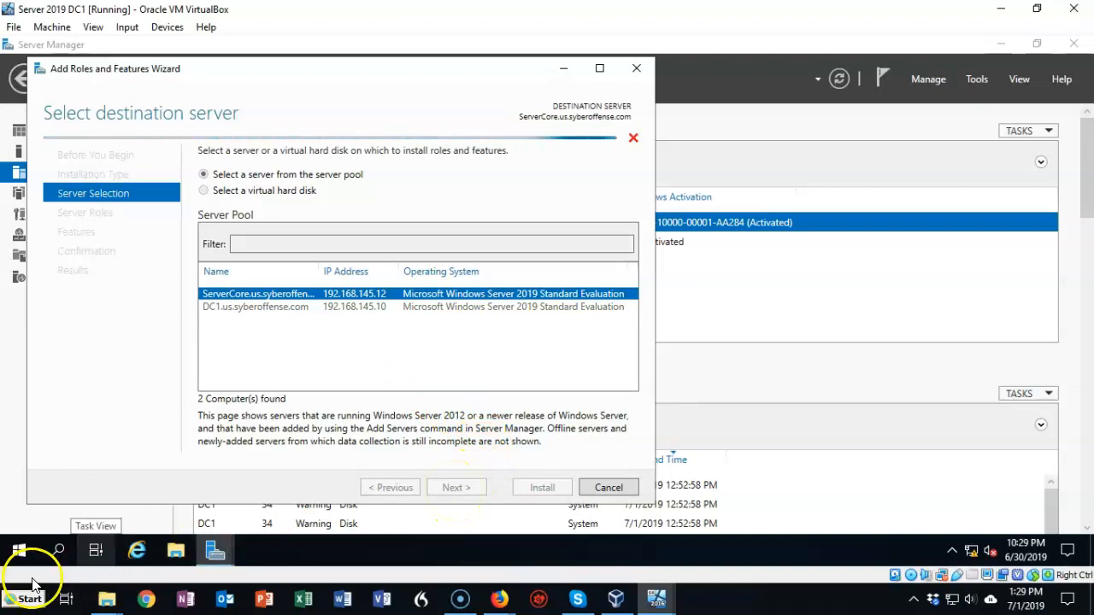
- Select the DNS Server role, skip extra features, and install it on ServerCore
{"action": "left_click", "coordinate": [455, 487]}
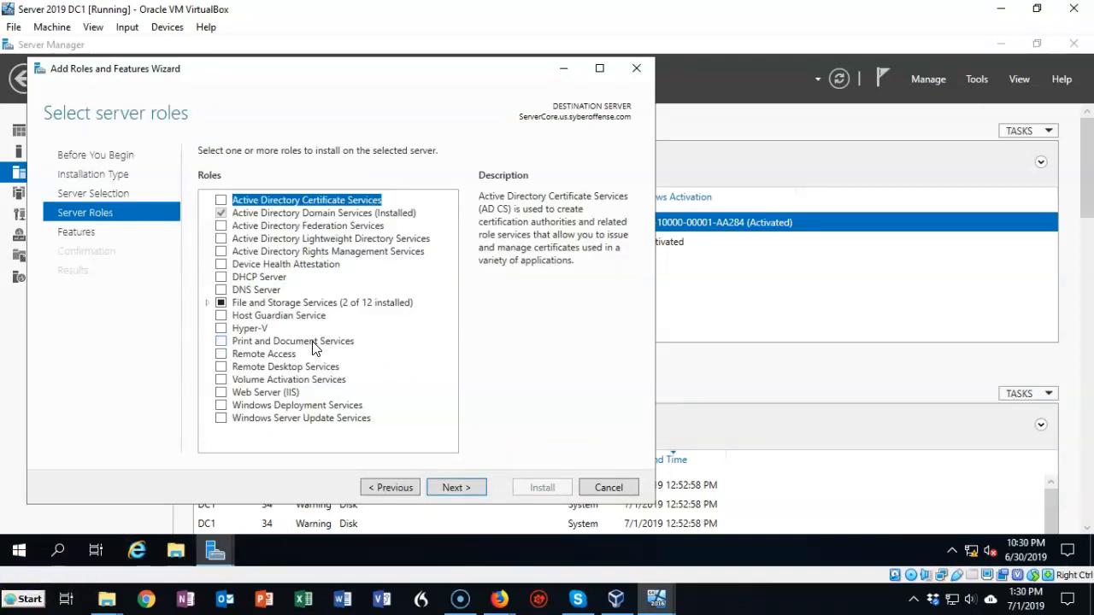
{"action": "mouse_move", "coordinate": [228, 295]}
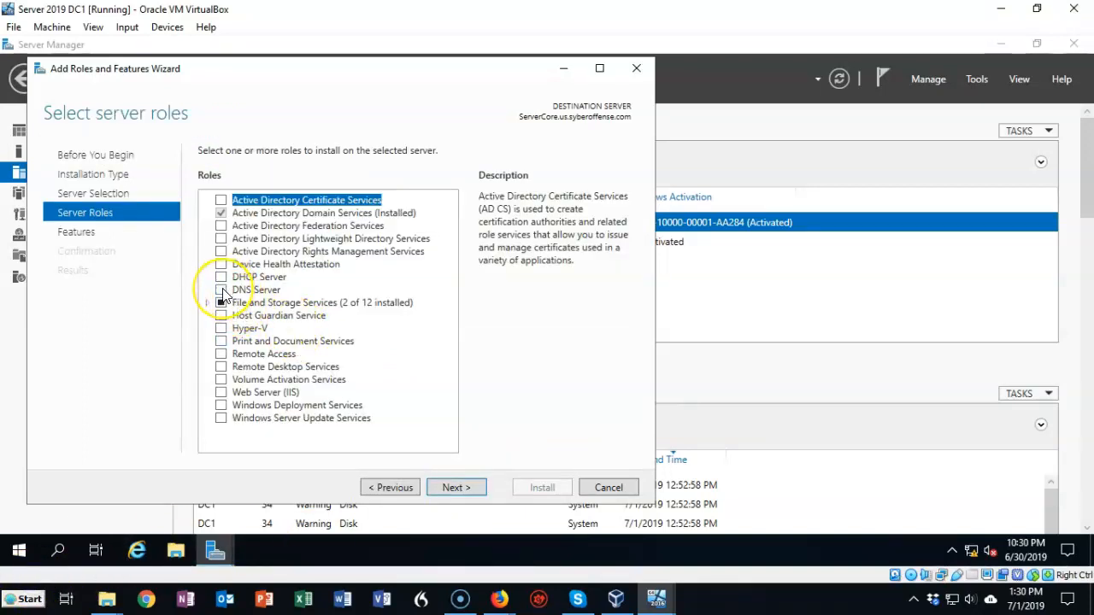
{"action": "left_click", "coordinate": [221, 290]}
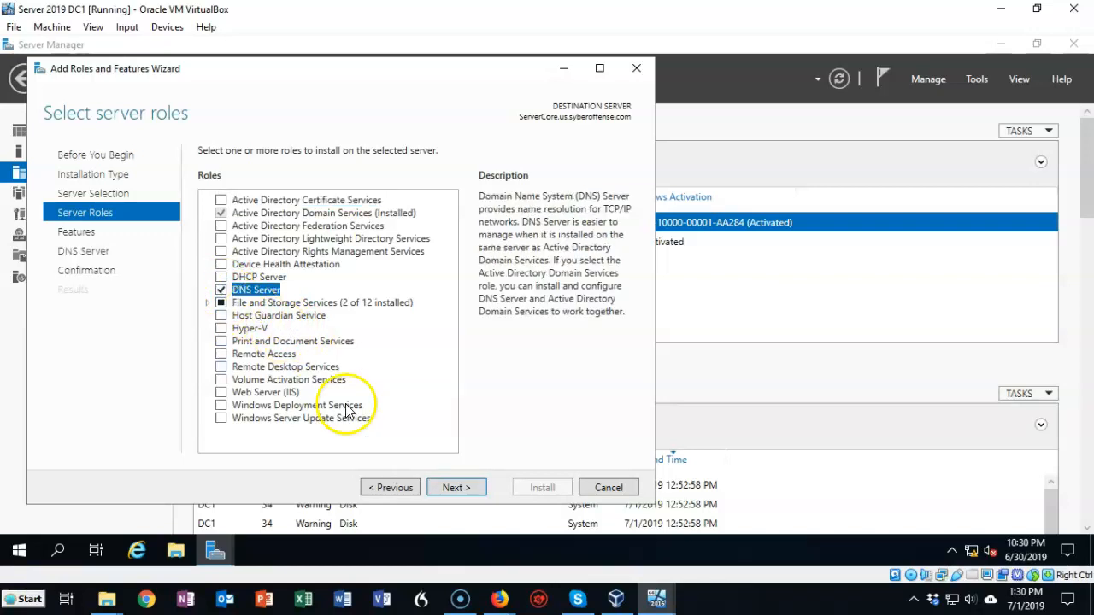
{"action": "left_click", "coordinate": [455, 487]}
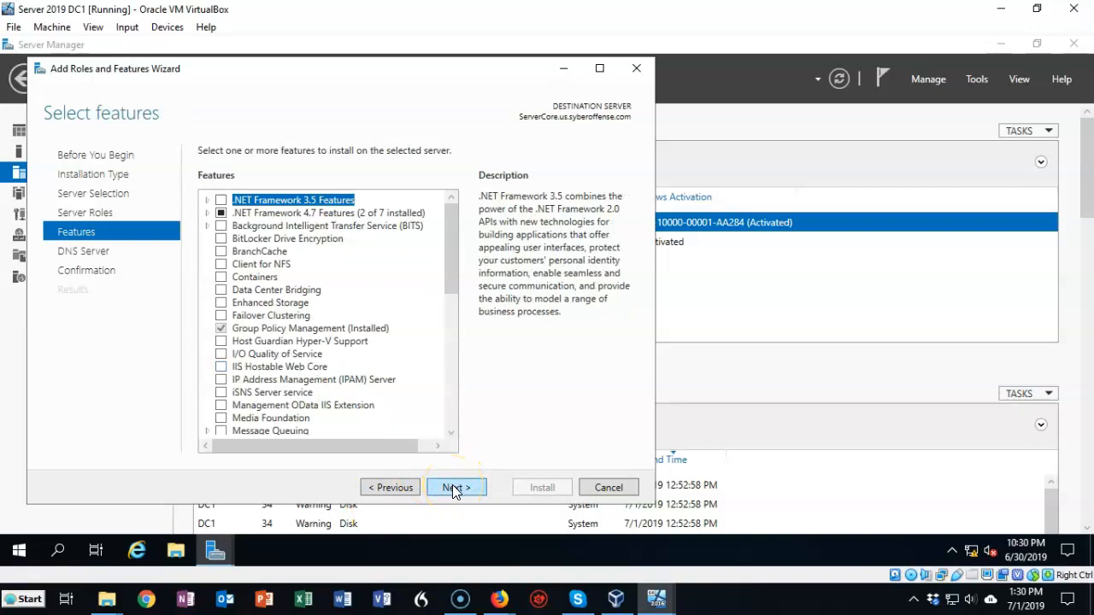
{"action": "left_click", "coordinate": [456, 488]}
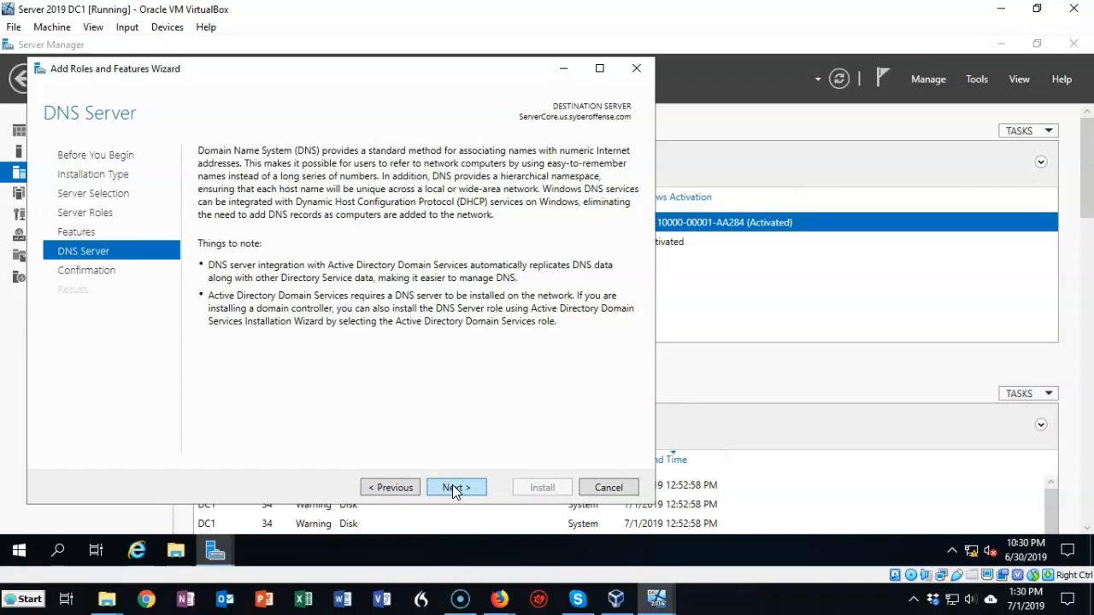
{"action": "left_click", "coordinate": [456, 487]}
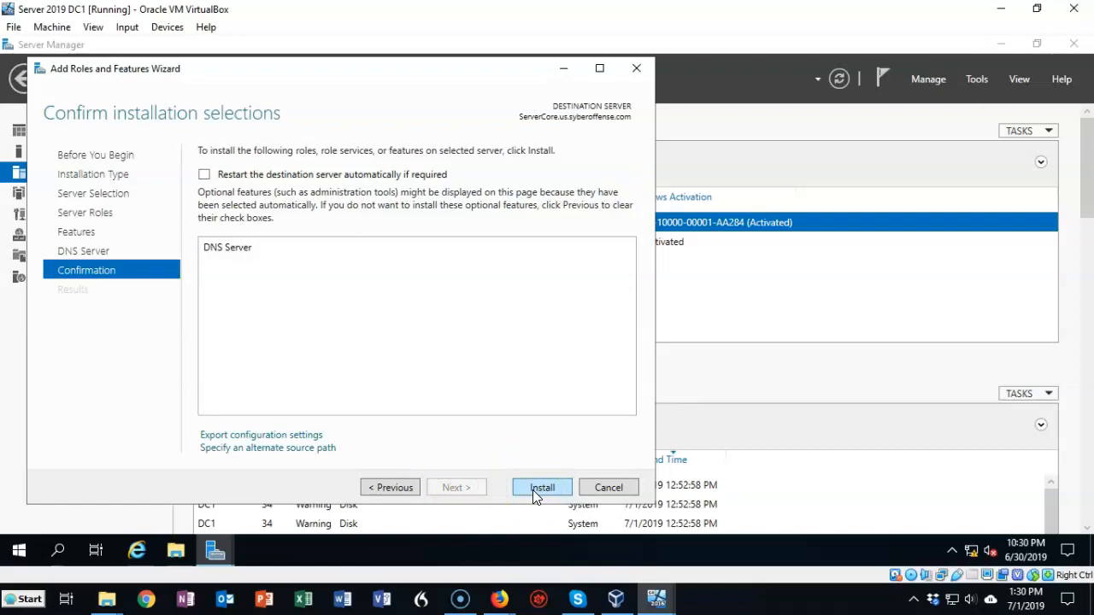
{"action": "left_click", "coordinate": [542, 487]}
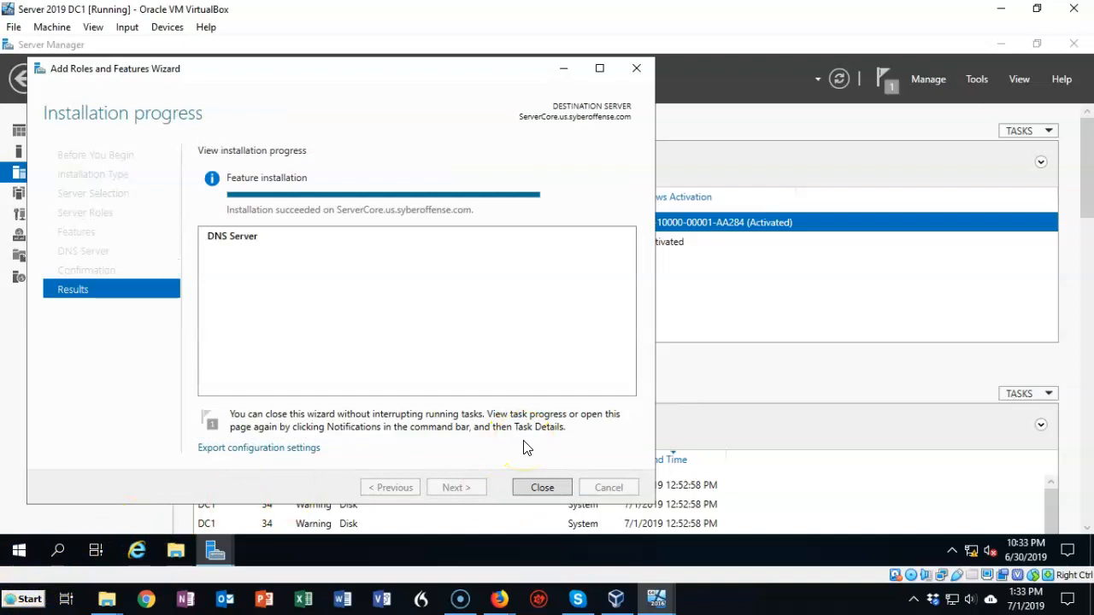
- Close the finished wizard and show the DNS page listing DC1 and SERVERCORE
{"action": "left_click", "coordinate": [542, 487]}
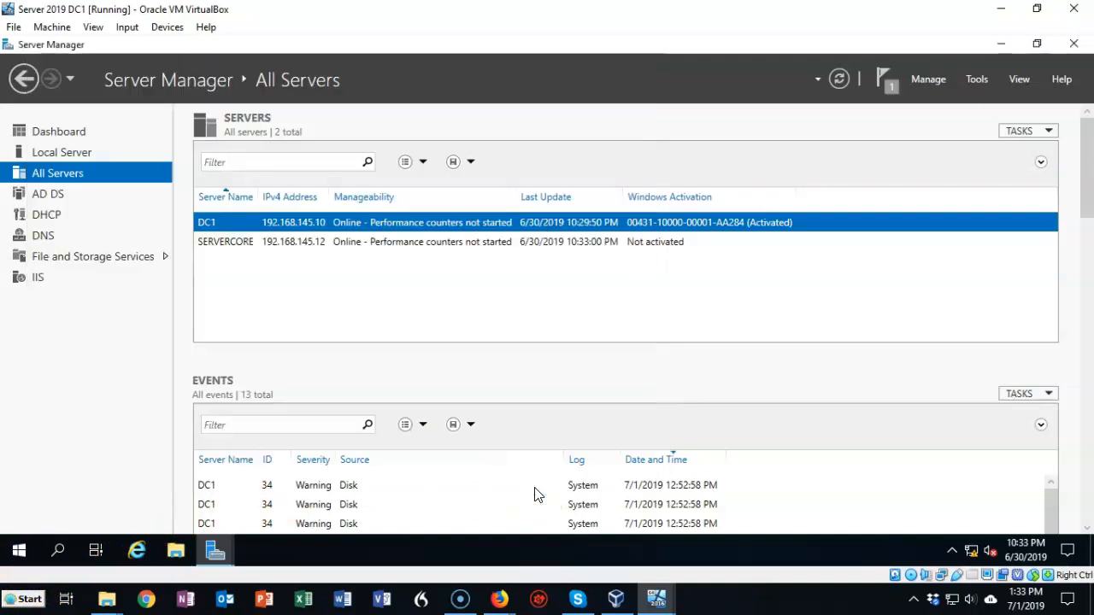
{"action": "mouse_move", "coordinate": [842, 235]}
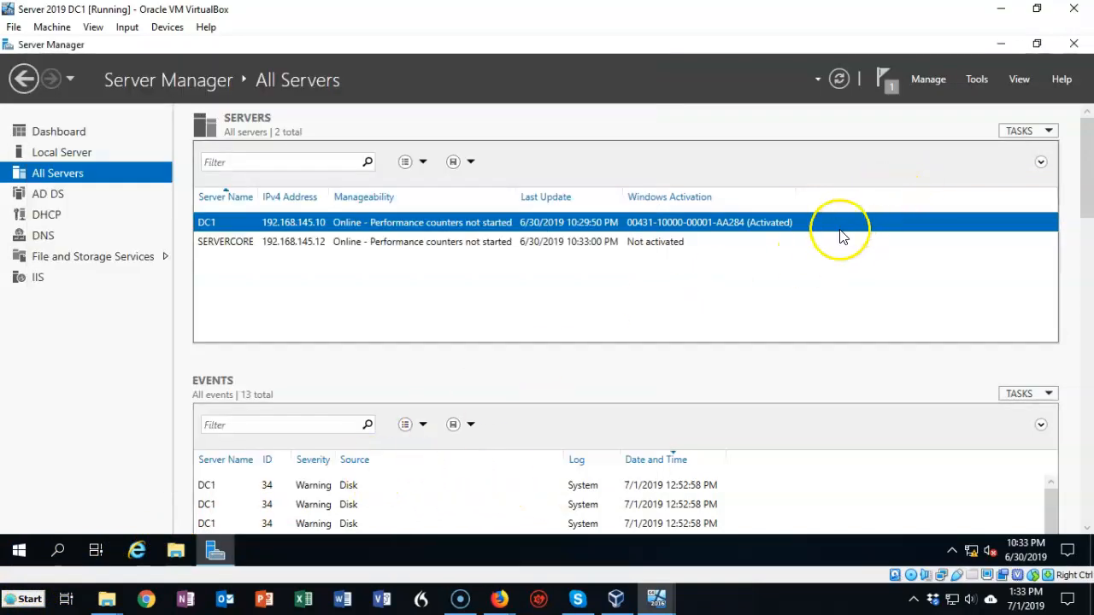
{"action": "mouse_move", "coordinate": [835, 265]}
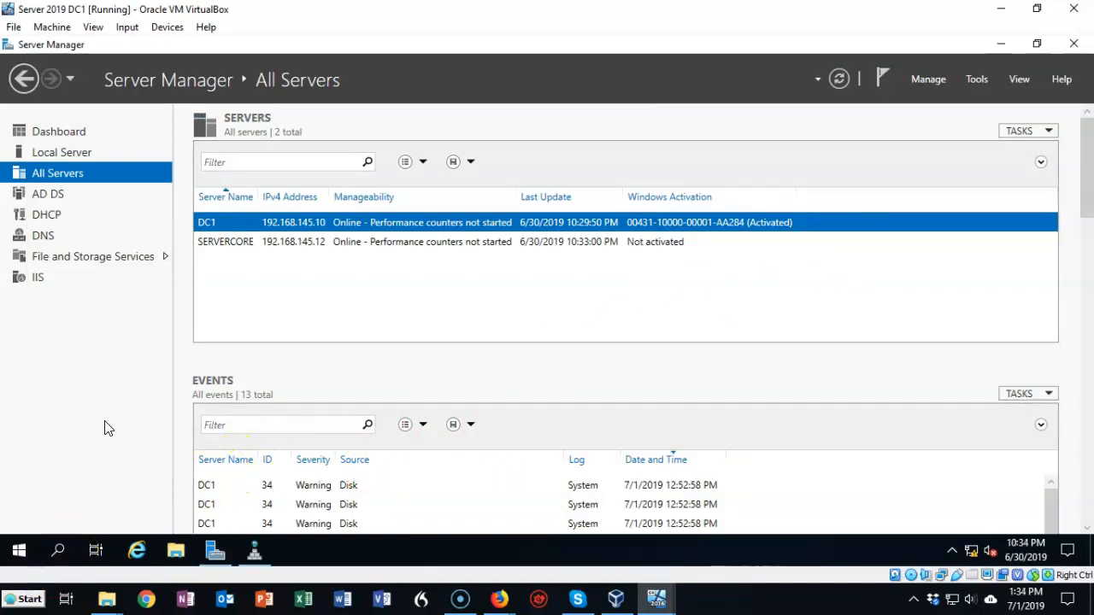
{"action": "mouse_move", "coordinate": [168, 317]}
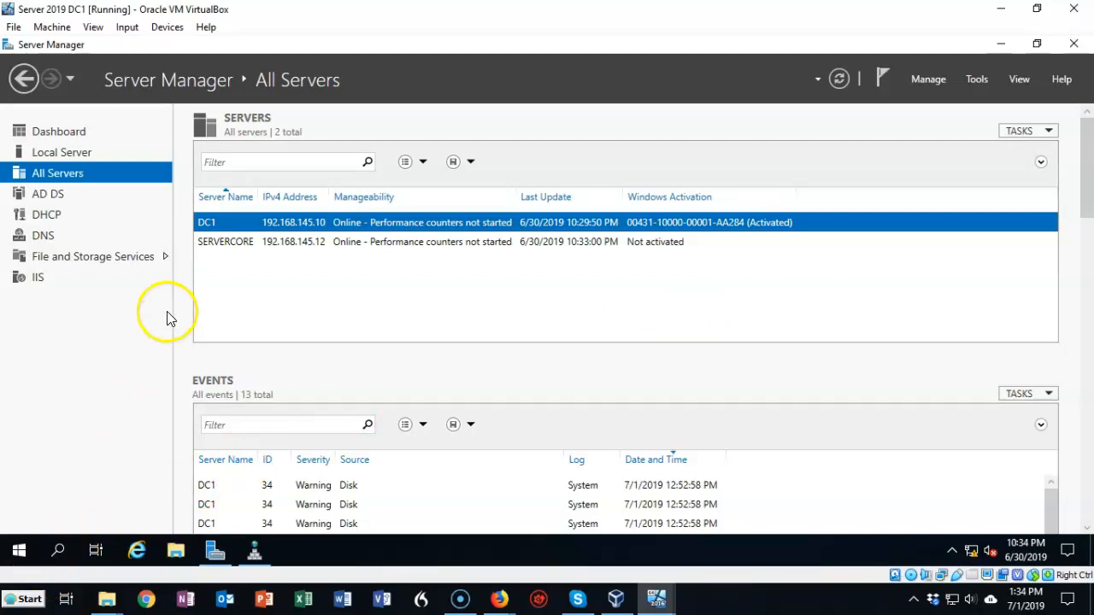
{"action": "mouse_move", "coordinate": [93, 356]}
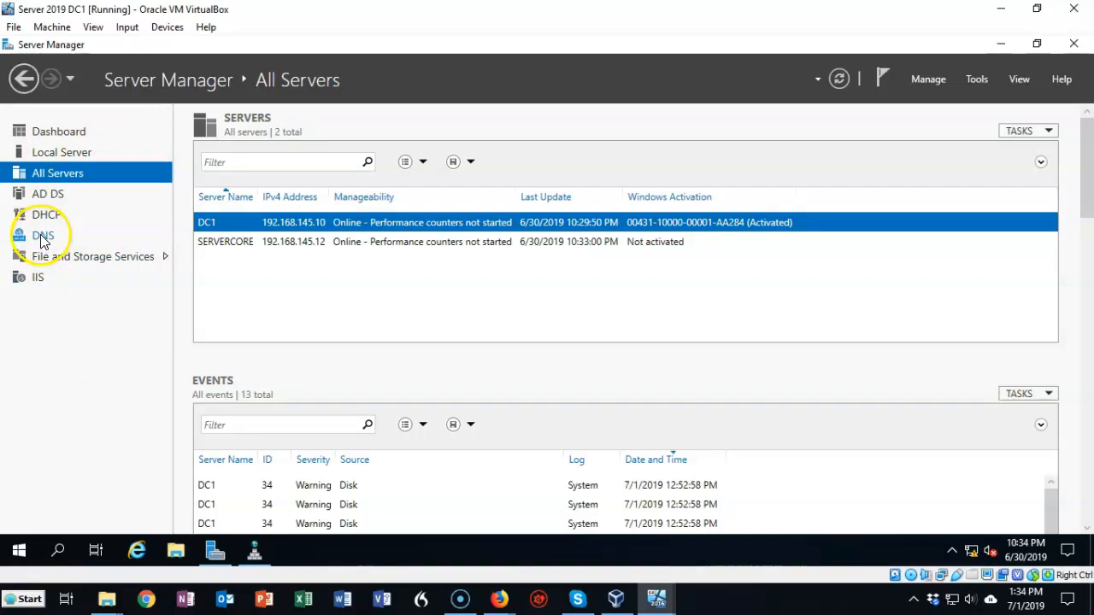
{"action": "left_click", "coordinate": [43, 235]}
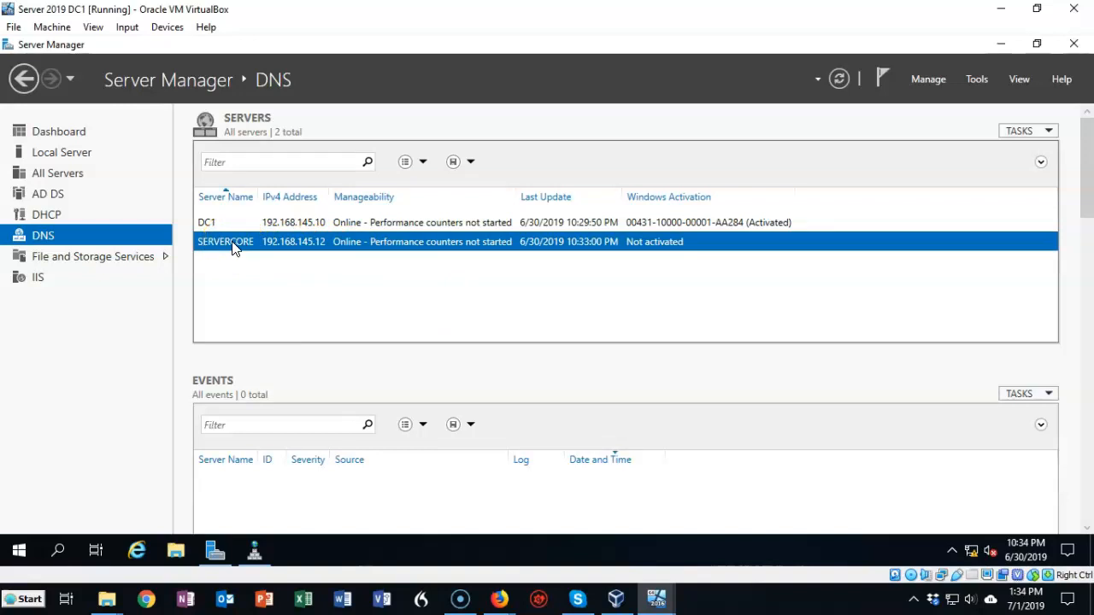
- Launch DNS Manager from SERVERCORE and expand ServerCore's Forward Lookup Zones
{"action": "right_click", "coordinate": [225, 241]}
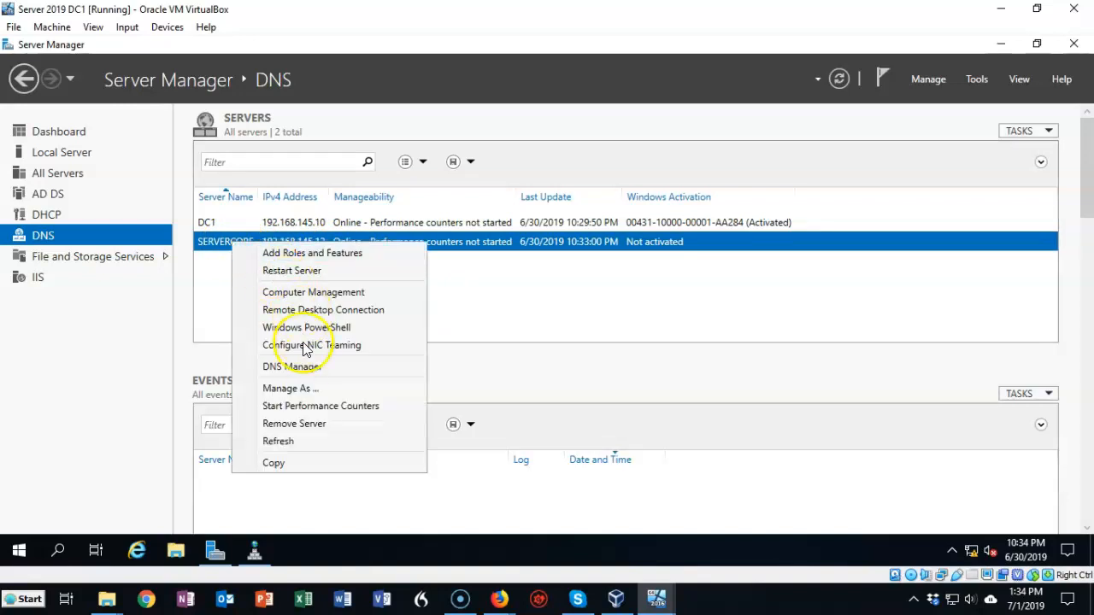
{"action": "mouse_move", "coordinate": [293, 366]}
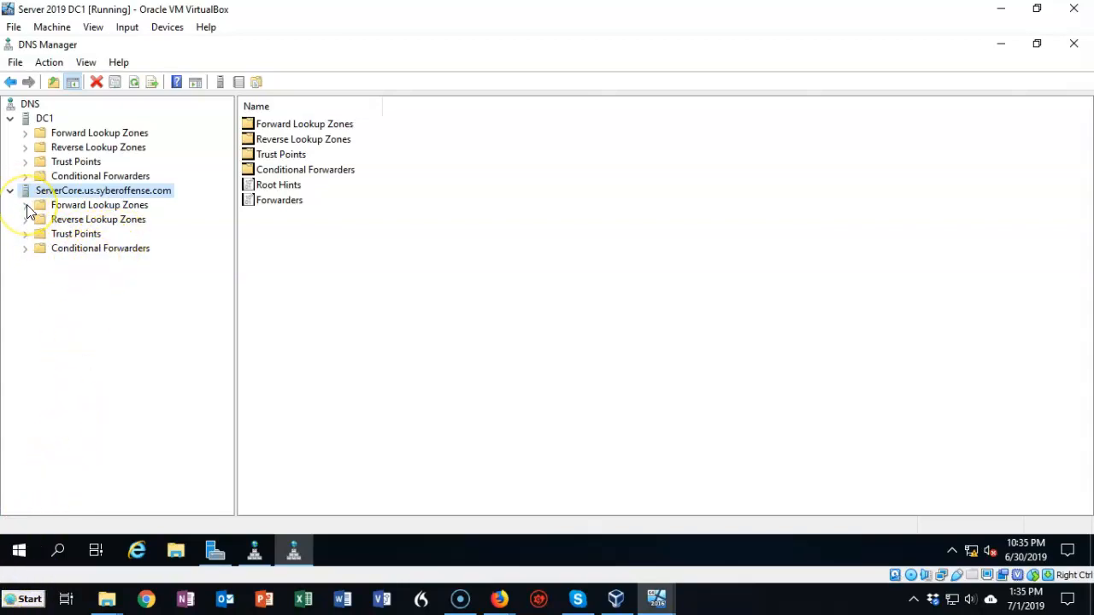
{"action": "left_click", "coordinate": [99, 204]}
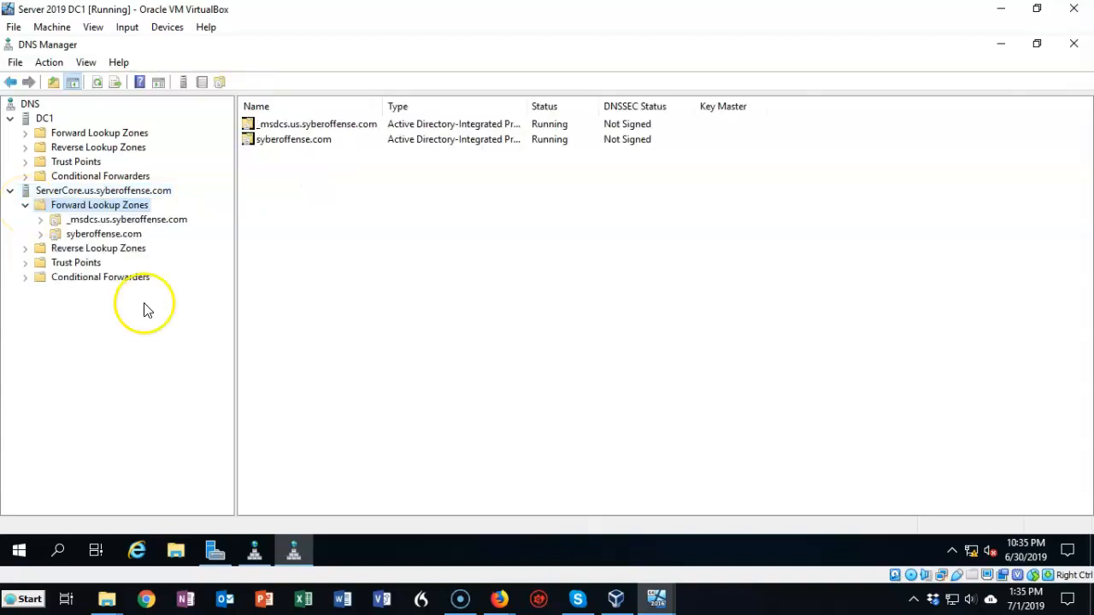
{"action": "mouse_move", "coordinate": [145, 311]}
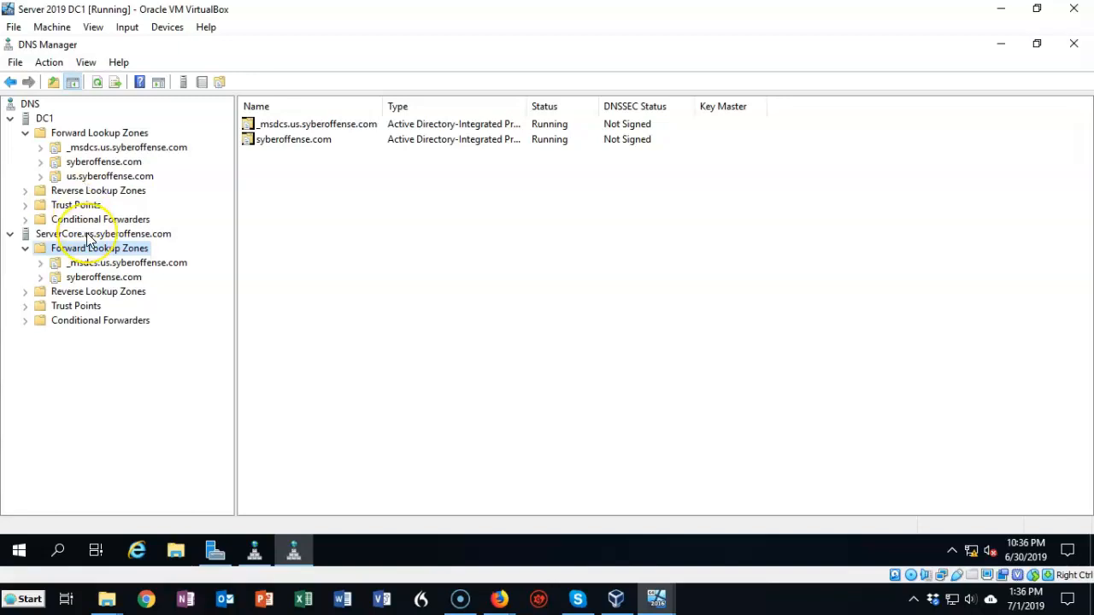
{"action": "left_click", "coordinate": [104, 234]}
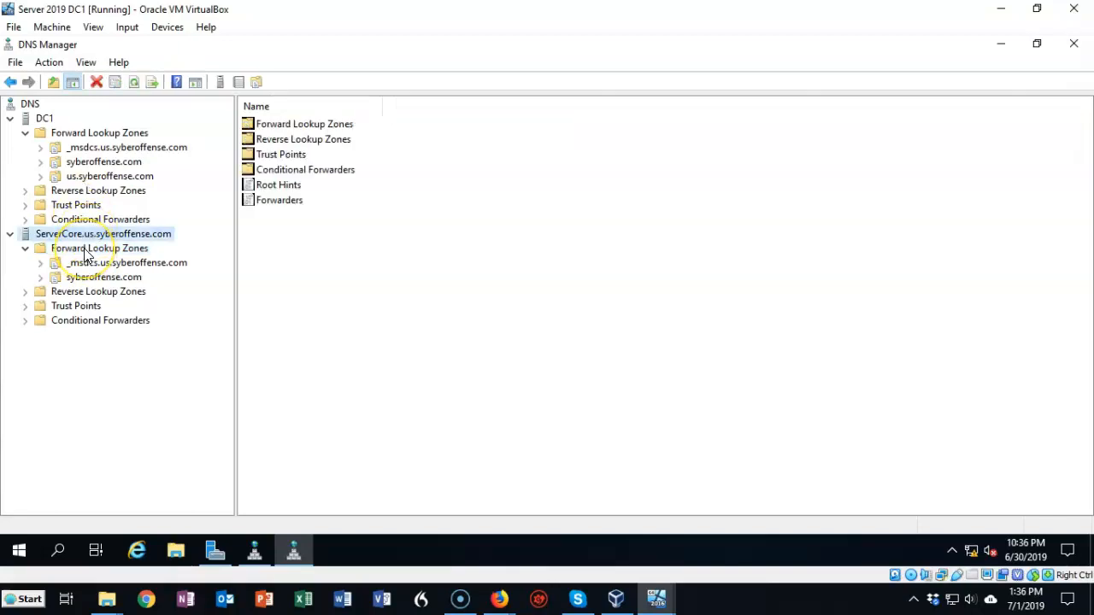
- Start a new zone on ServerCore's Forward Lookup Zones as a Secondary zone
{"action": "right_click", "coordinate": [99, 248]}
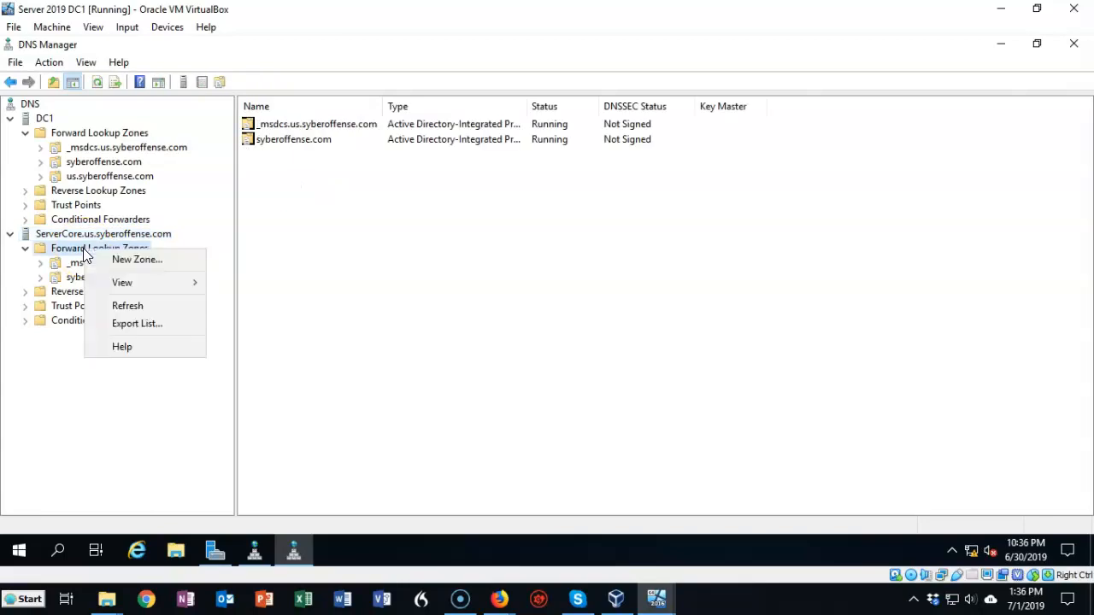
{"action": "mouse_move", "coordinate": [135, 259]}
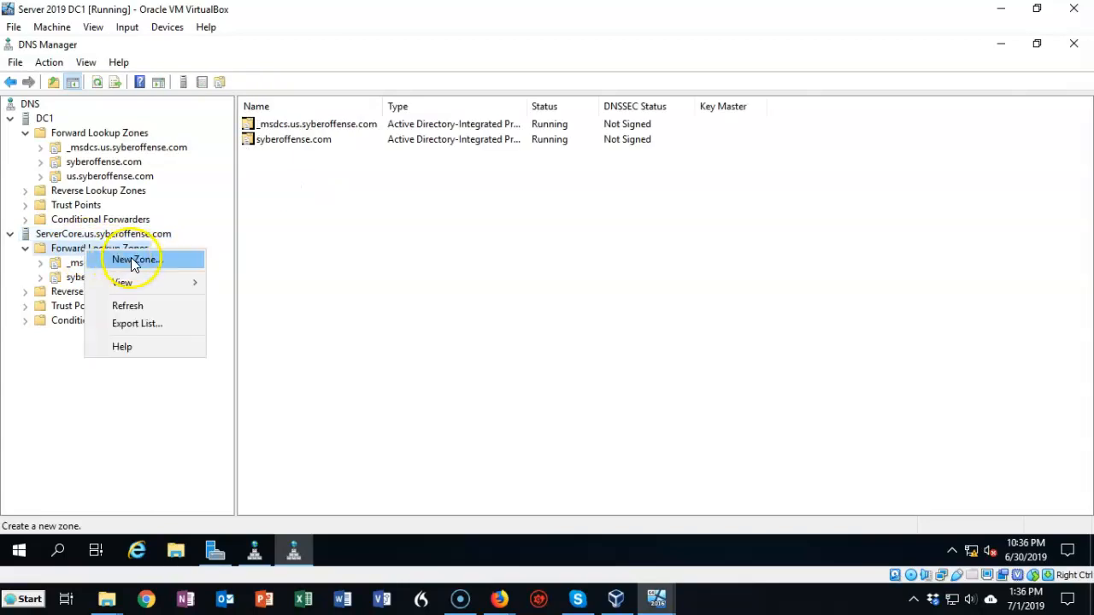
{"action": "left_click", "coordinate": [134, 259]}
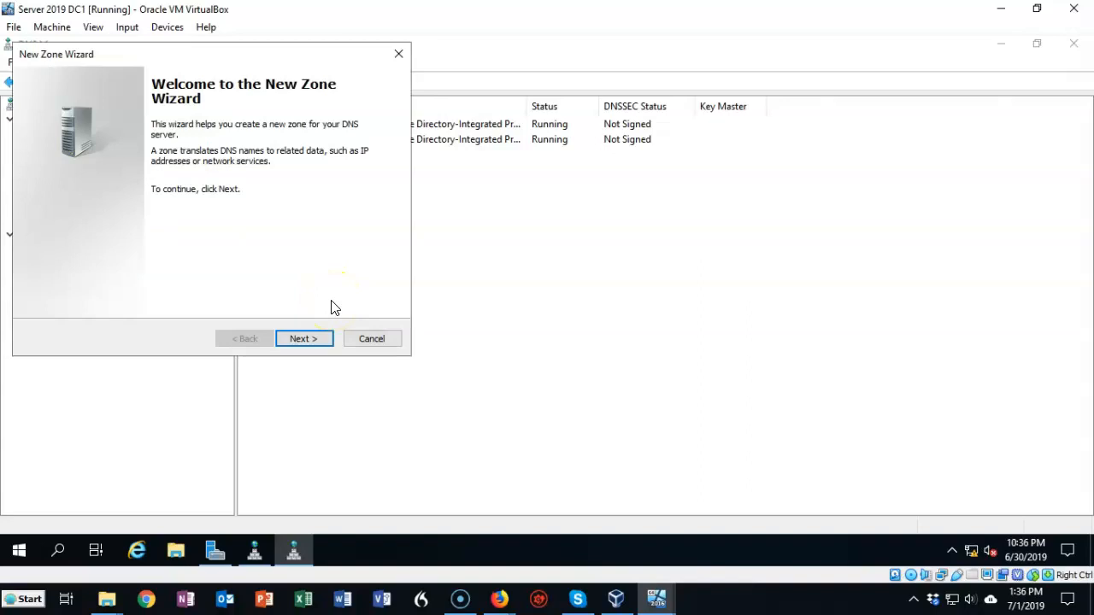
{"action": "left_click", "coordinate": [303, 339]}
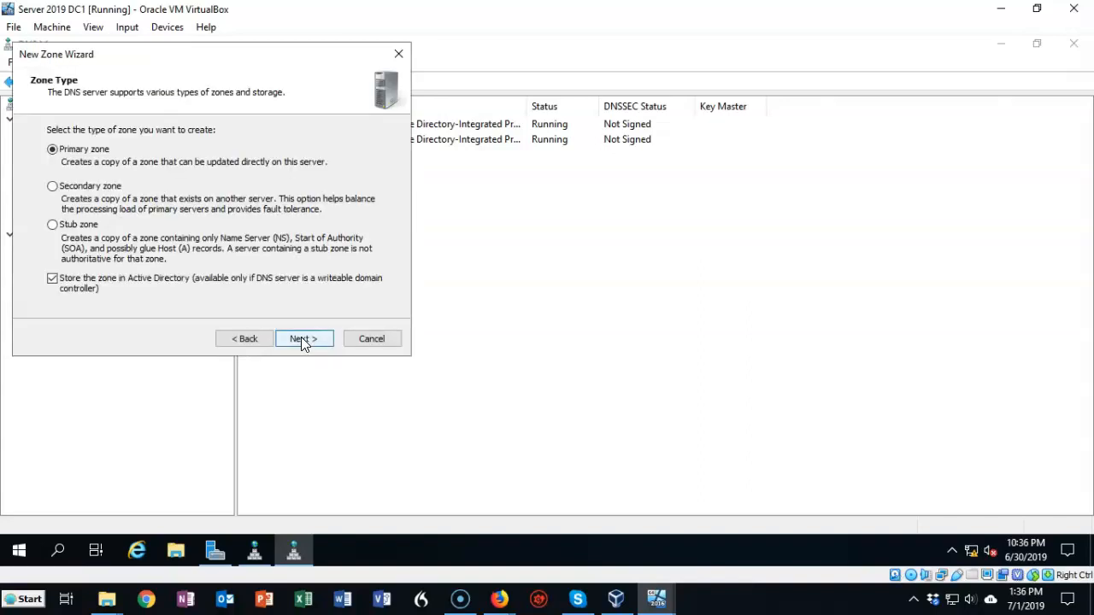
{"action": "mouse_move", "coordinate": [273, 221]}
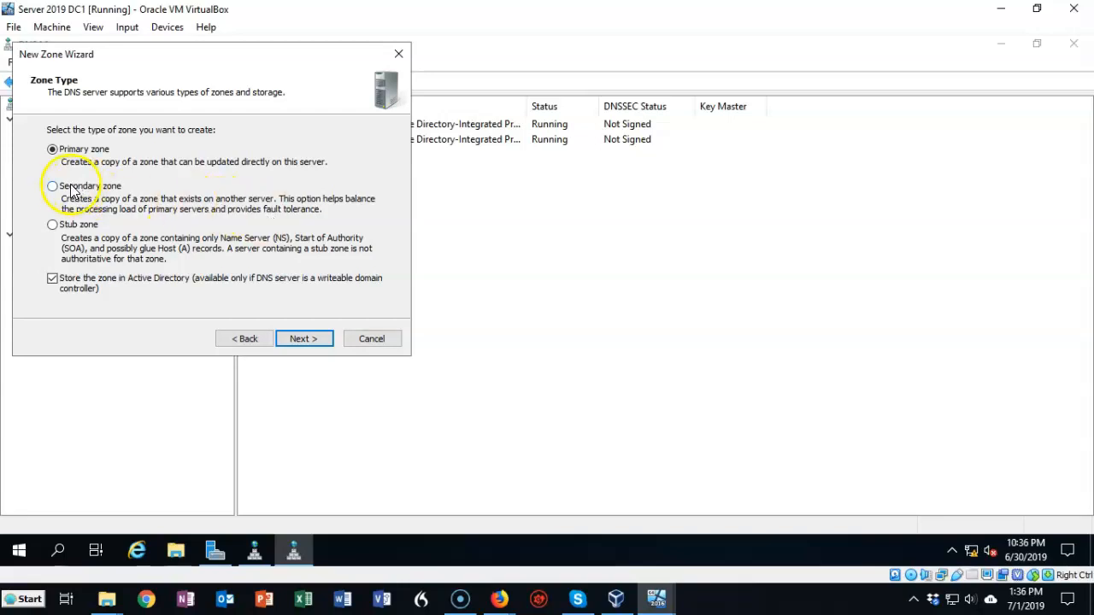
{"action": "left_click", "coordinate": [52, 186]}
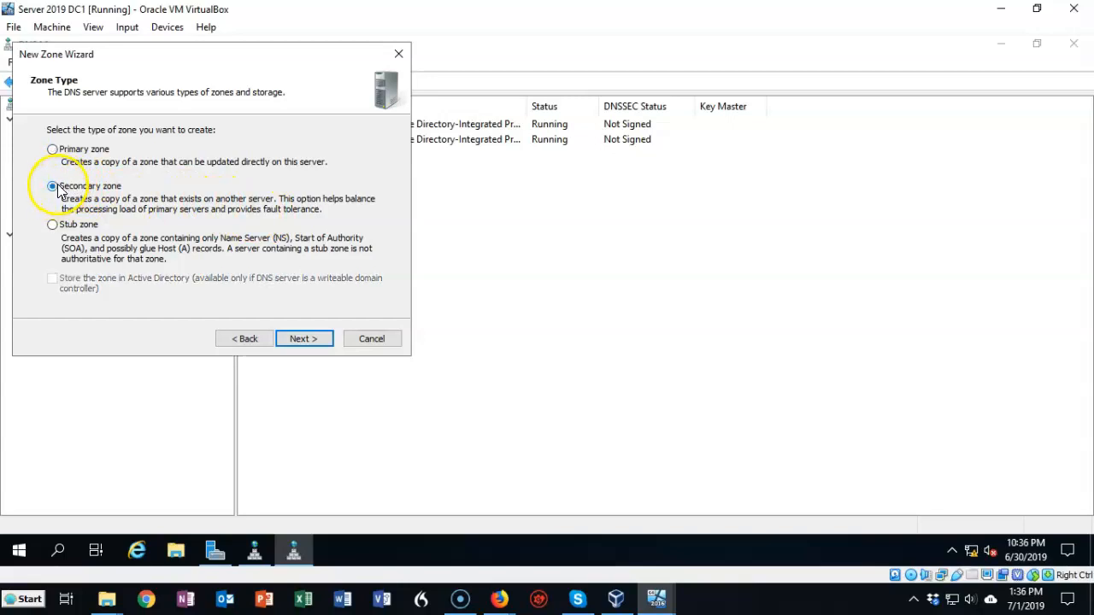
{"action": "left_click", "coordinate": [303, 339]}
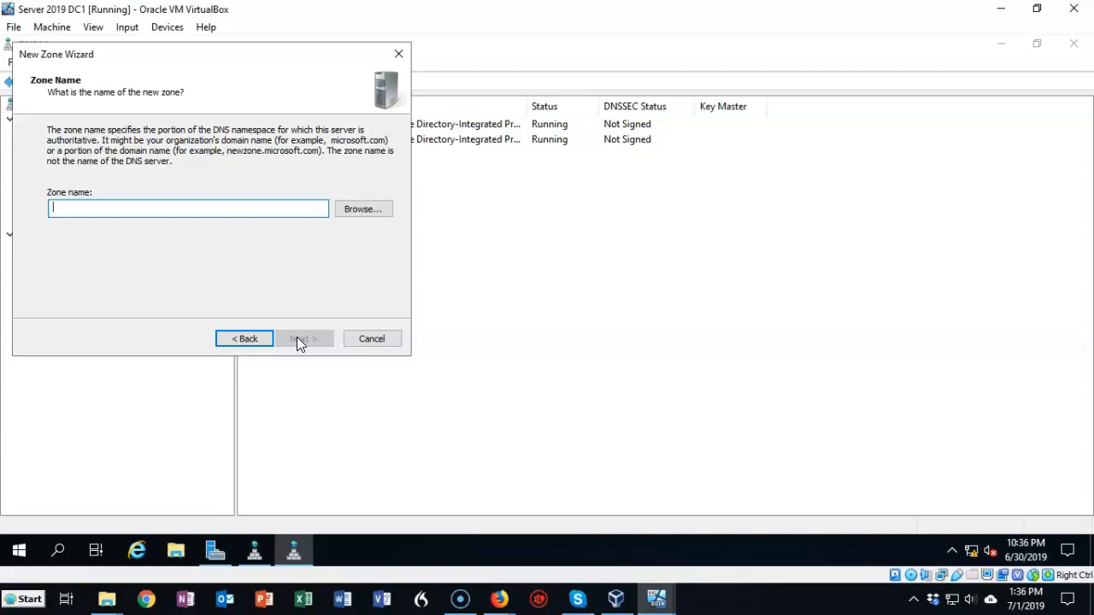
{"action": "mouse_move", "coordinate": [362, 208]}
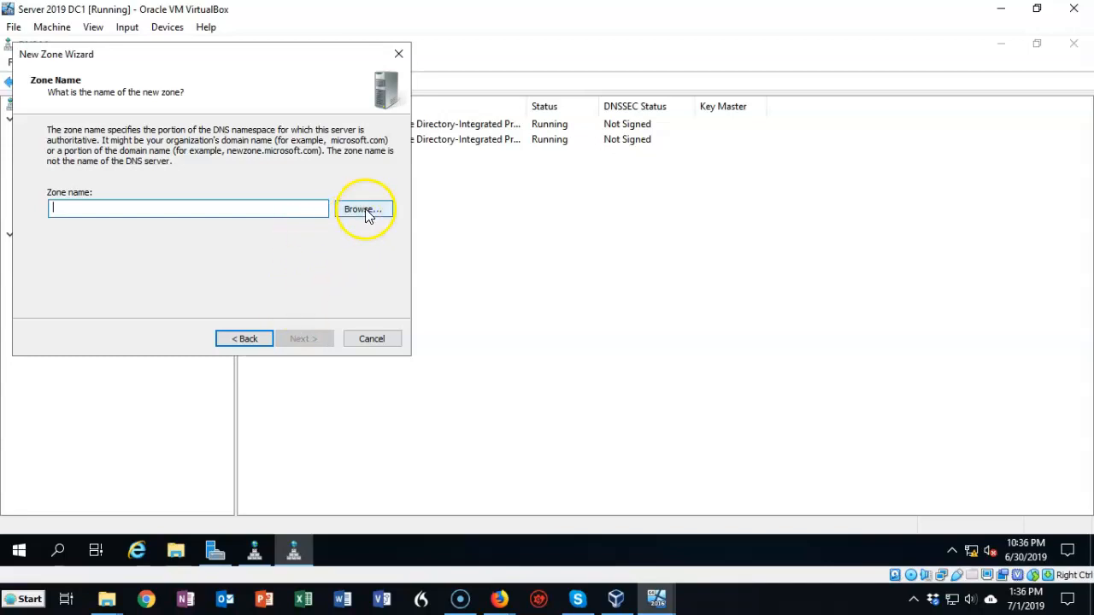
- Name it us.syberoffense.com from DC1's zones, accept DC1 as master, and finish
{"action": "left_click", "coordinate": [363, 209]}
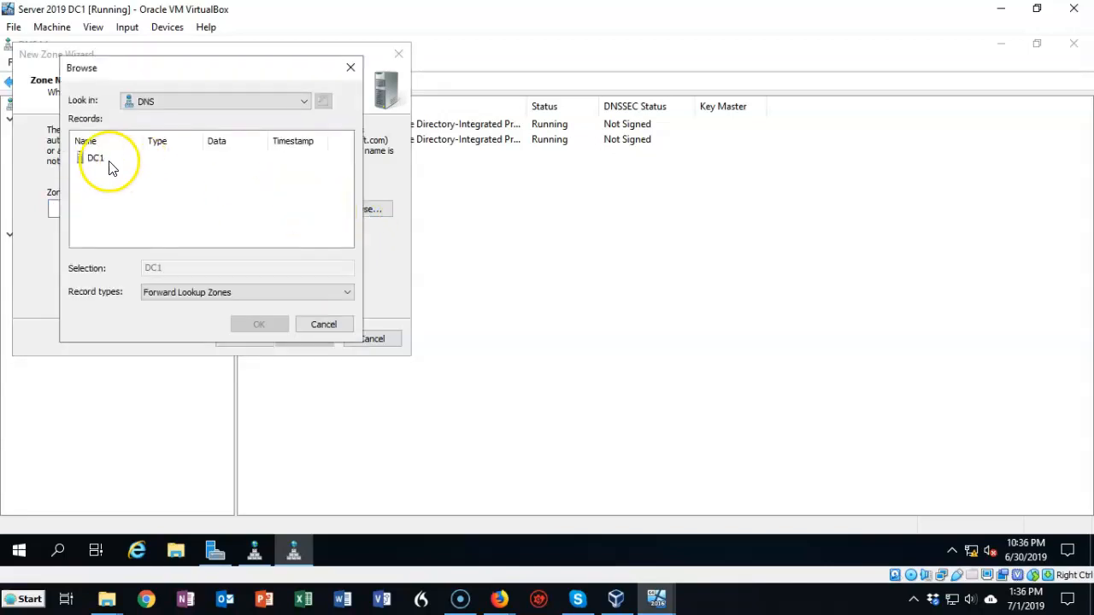
{"action": "double_click", "coordinate": [94, 157]}
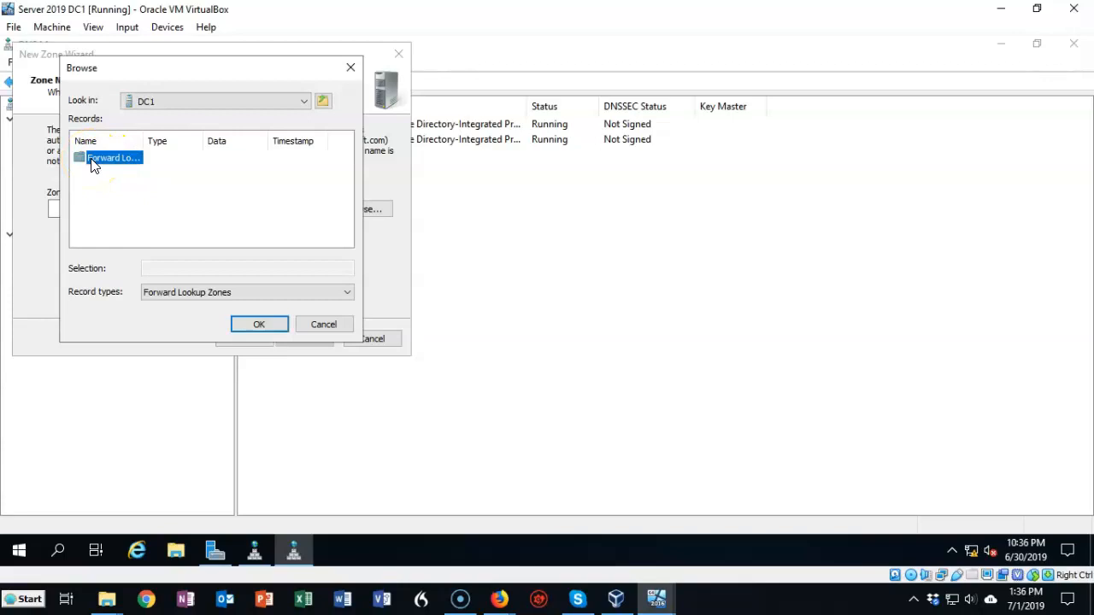
{"action": "double_click", "coordinate": [111, 157]}
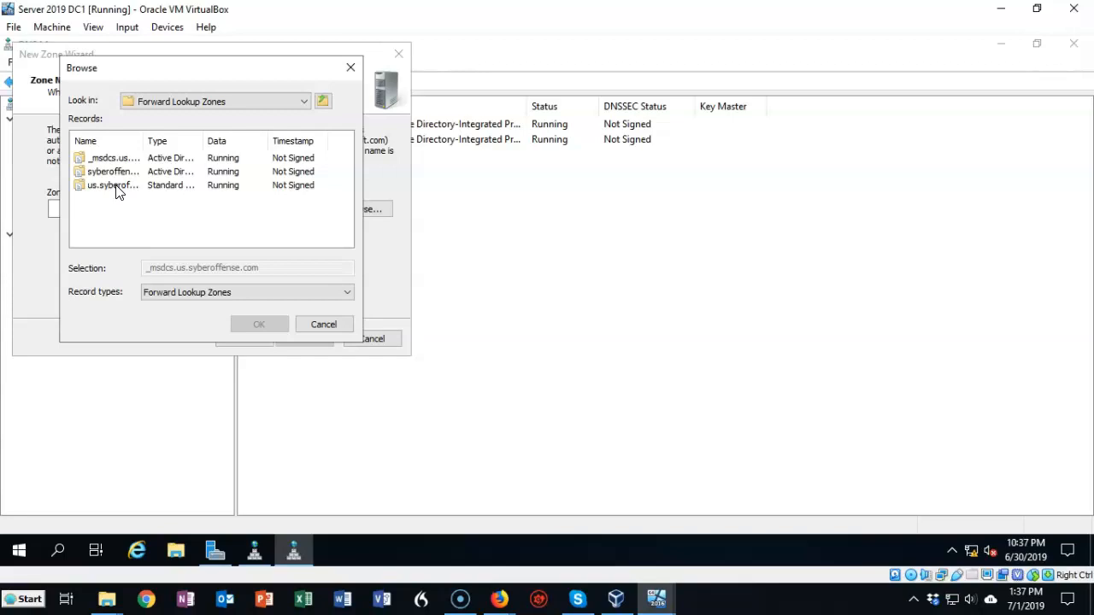
{"action": "left_click", "coordinate": [112, 186]}
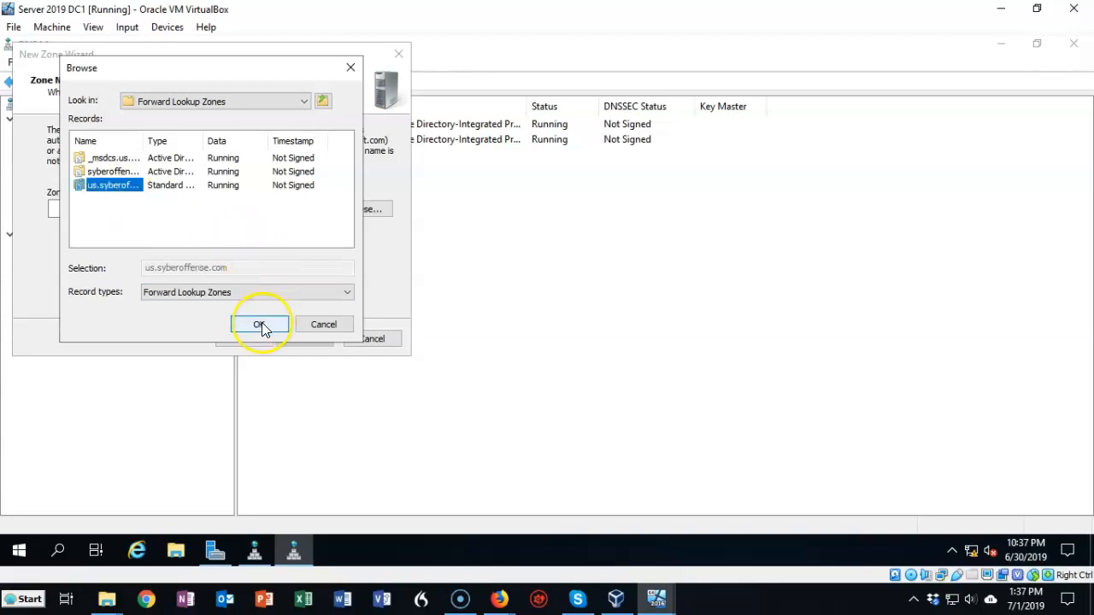
{"action": "left_click", "coordinate": [261, 324]}
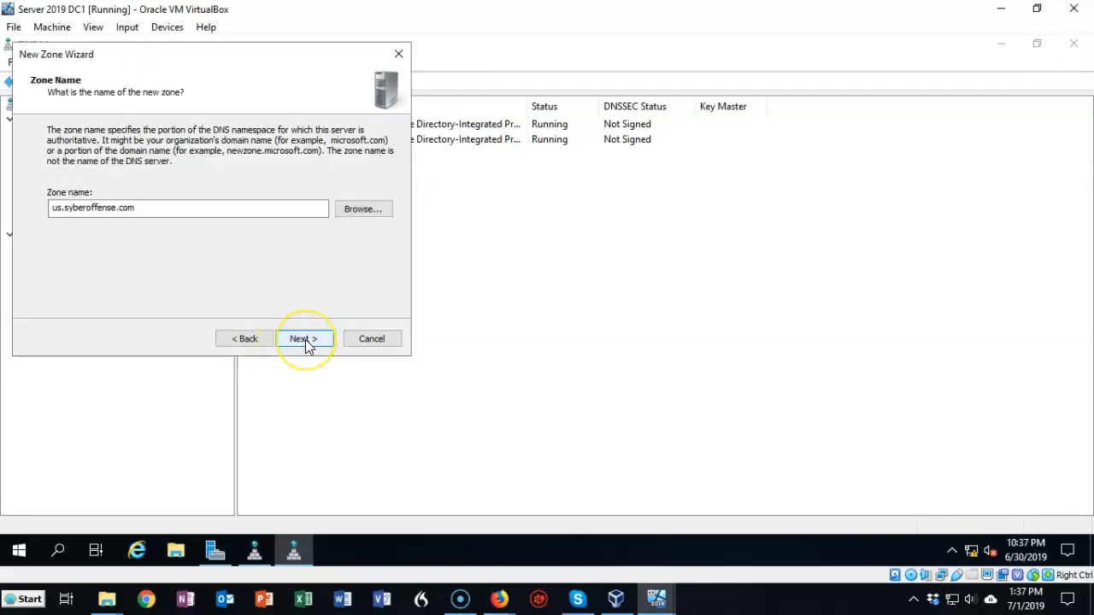
{"action": "left_click", "coordinate": [304, 339]}
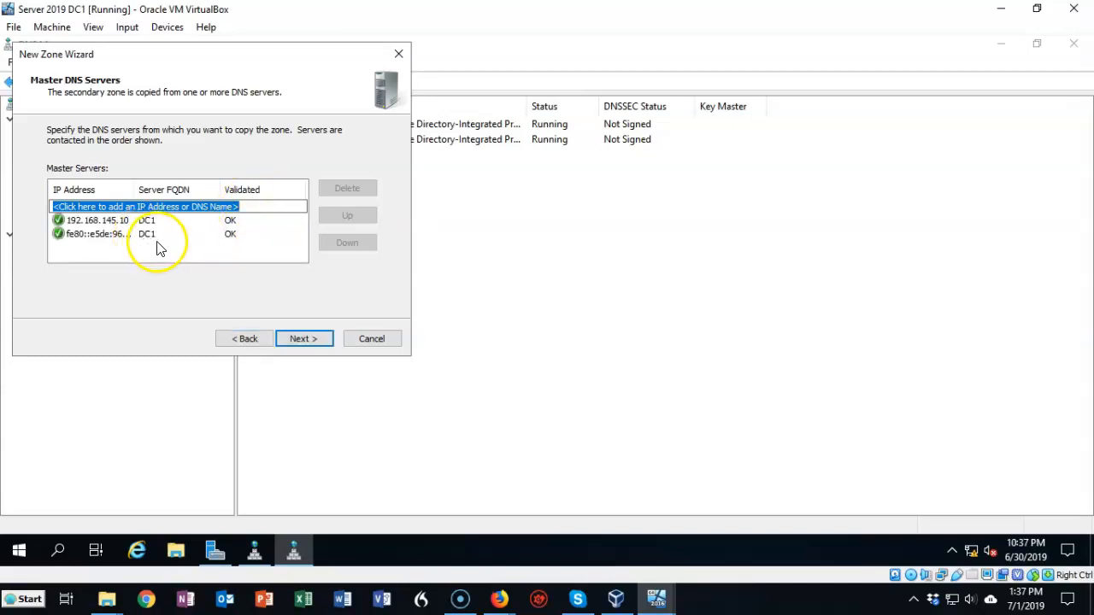
{"action": "mouse_move", "coordinate": [118, 229]}
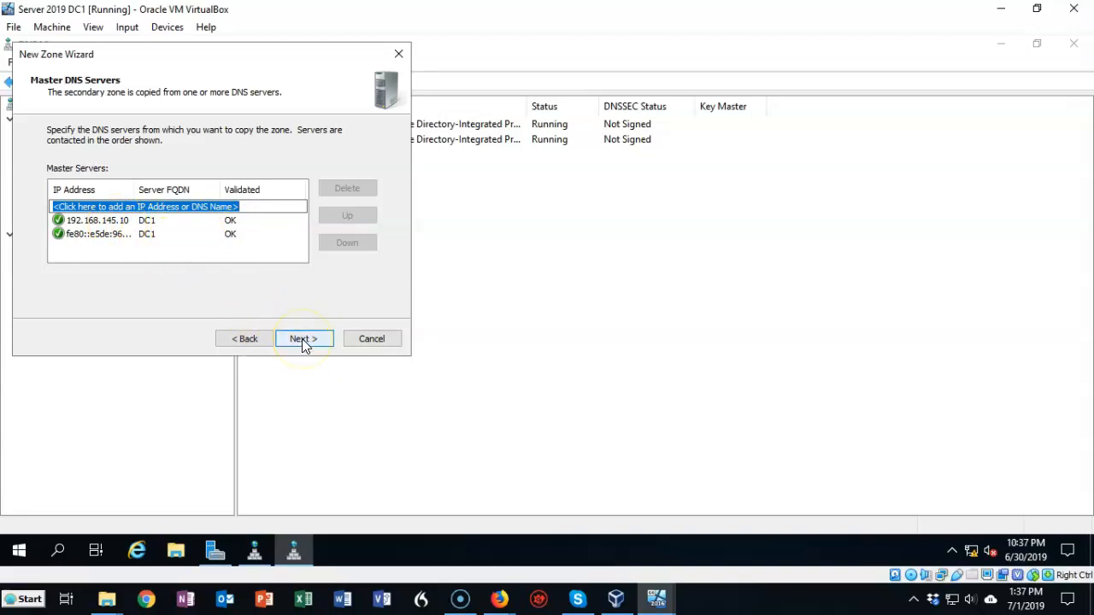
{"action": "left_click", "coordinate": [302, 339]}
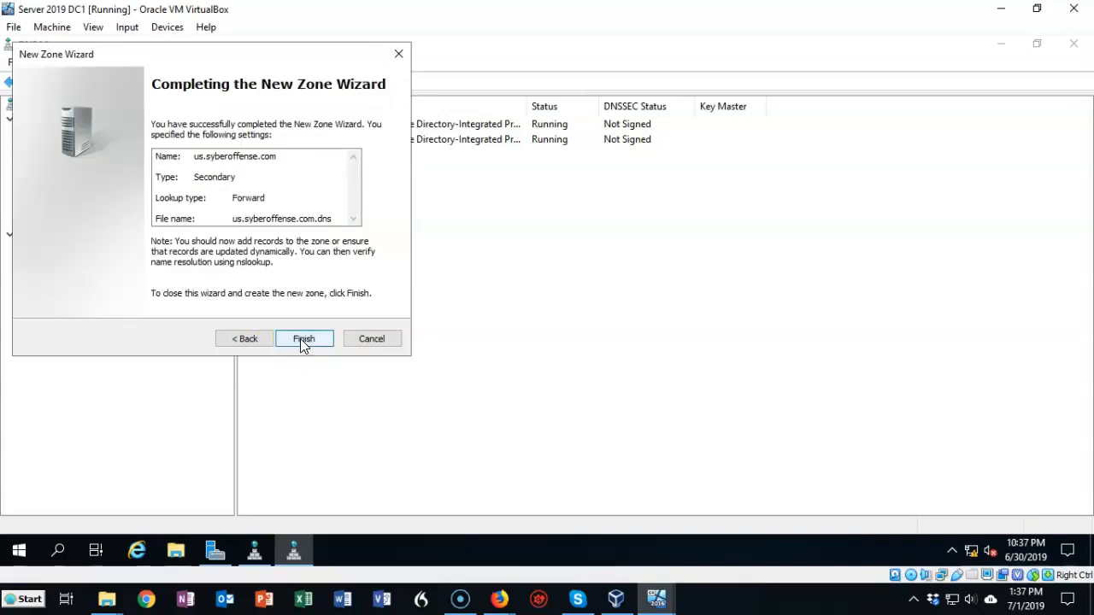
{"action": "left_click", "coordinate": [303, 339]}
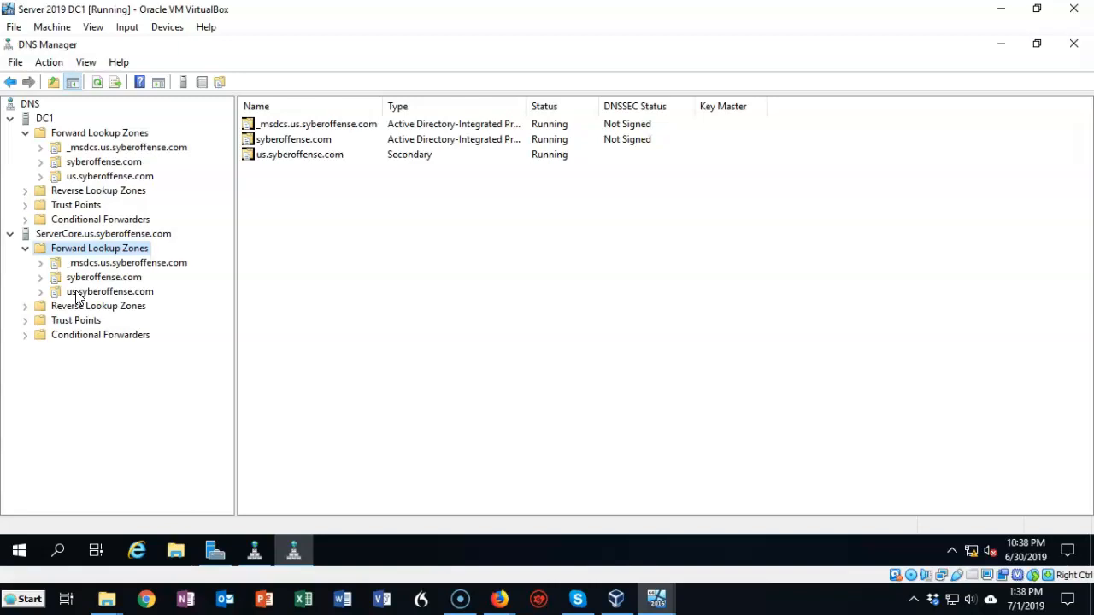
- Check ServerCore's new zone, then open DC1's us.syberoffense.com records and properties
{"action": "left_click", "coordinate": [109, 291]}
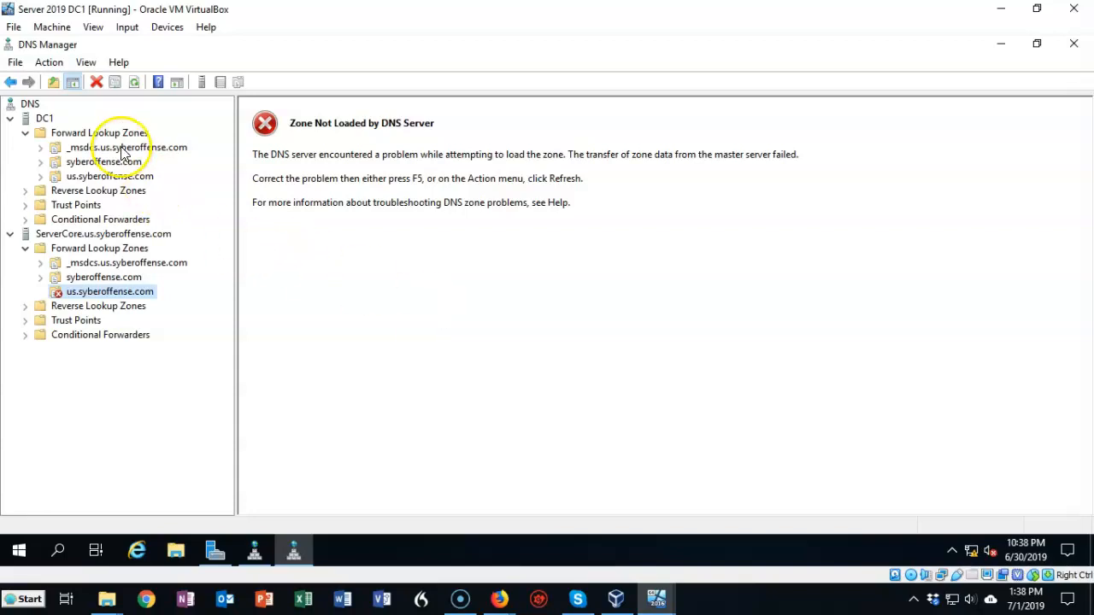
{"action": "mouse_move", "coordinate": [98, 141]}
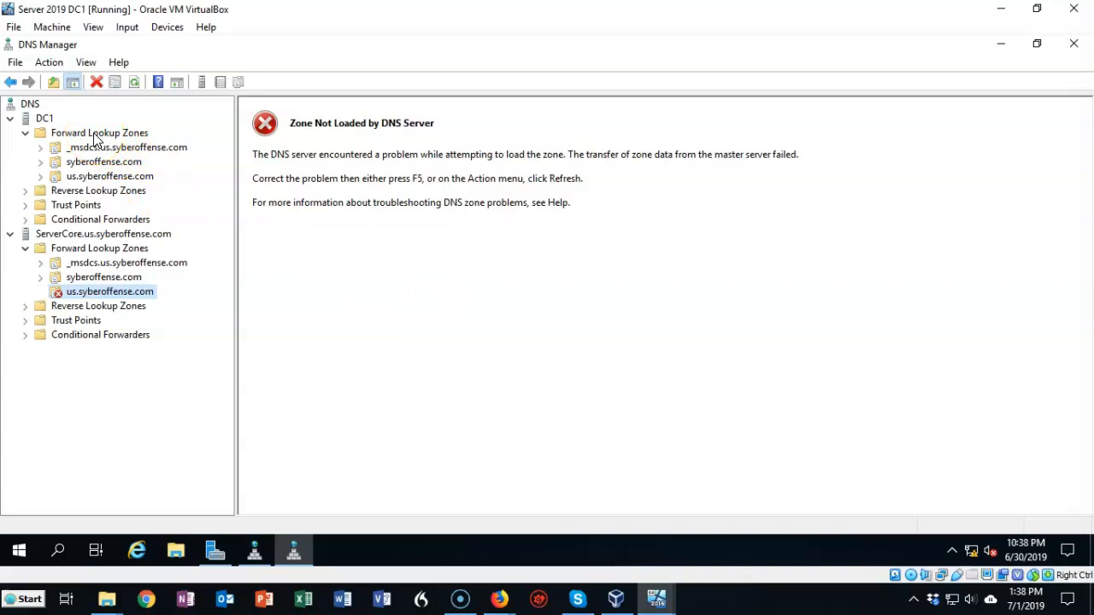
{"action": "left_click", "coordinate": [110, 176]}
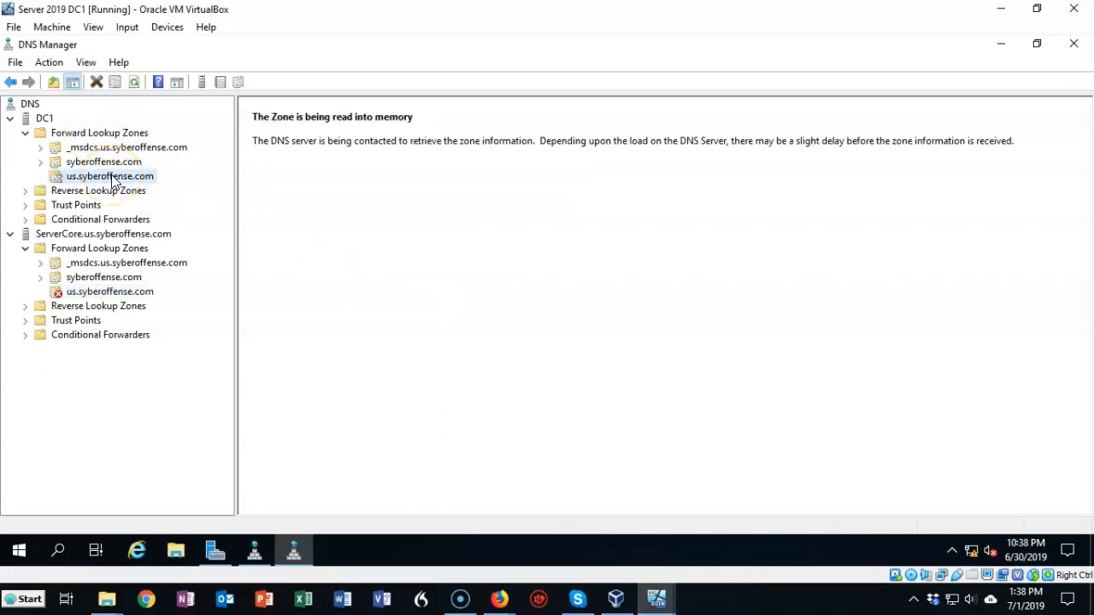
{"action": "left_click", "coordinate": [110, 177]}
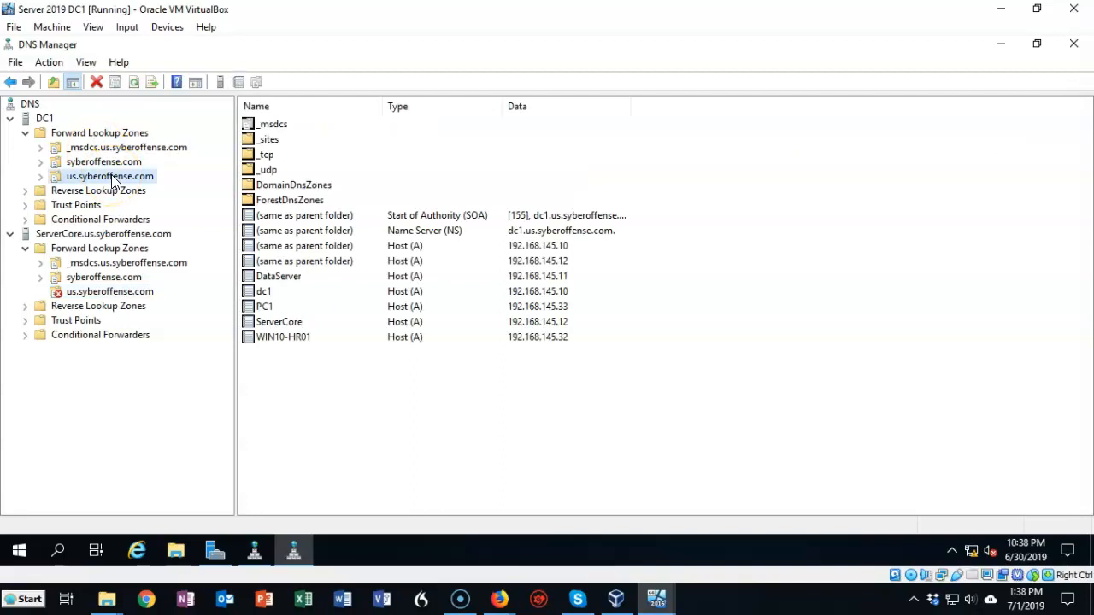
{"action": "right_click", "coordinate": [109, 176]}
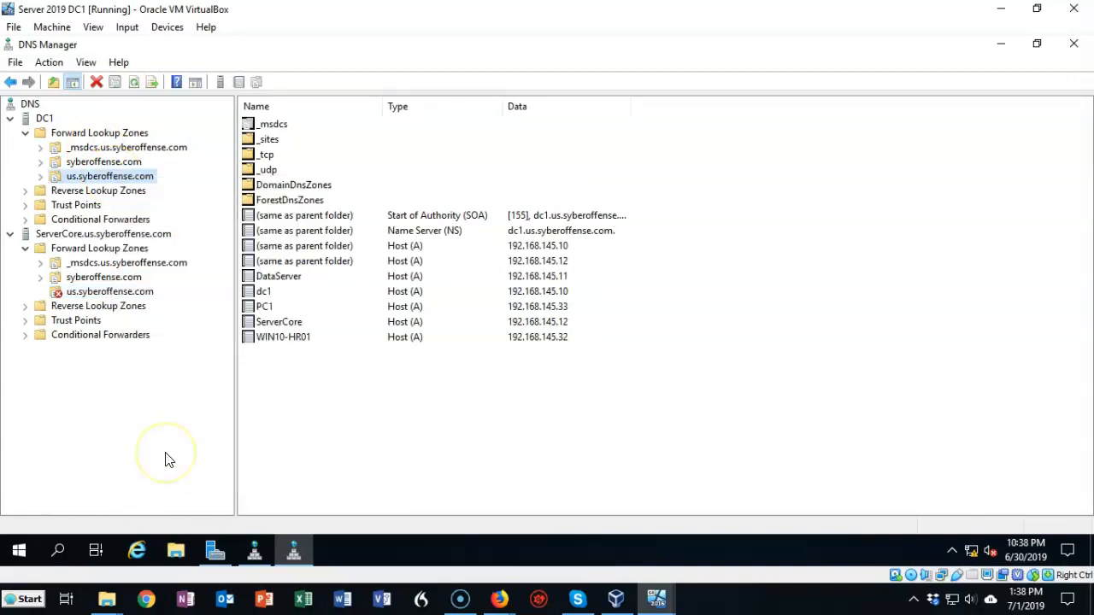
{"action": "double_click", "coordinate": [110, 176]}
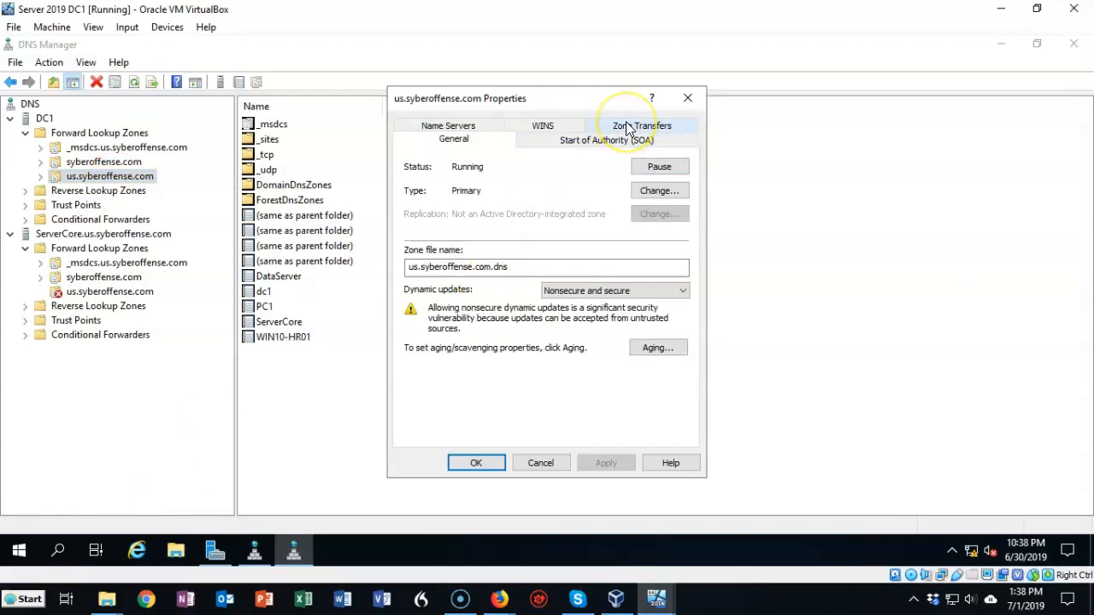
- Add 192.168.145.12 to the allowed zone transfer servers and save the properties
{"action": "left_click", "coordinate": [642, 125]}
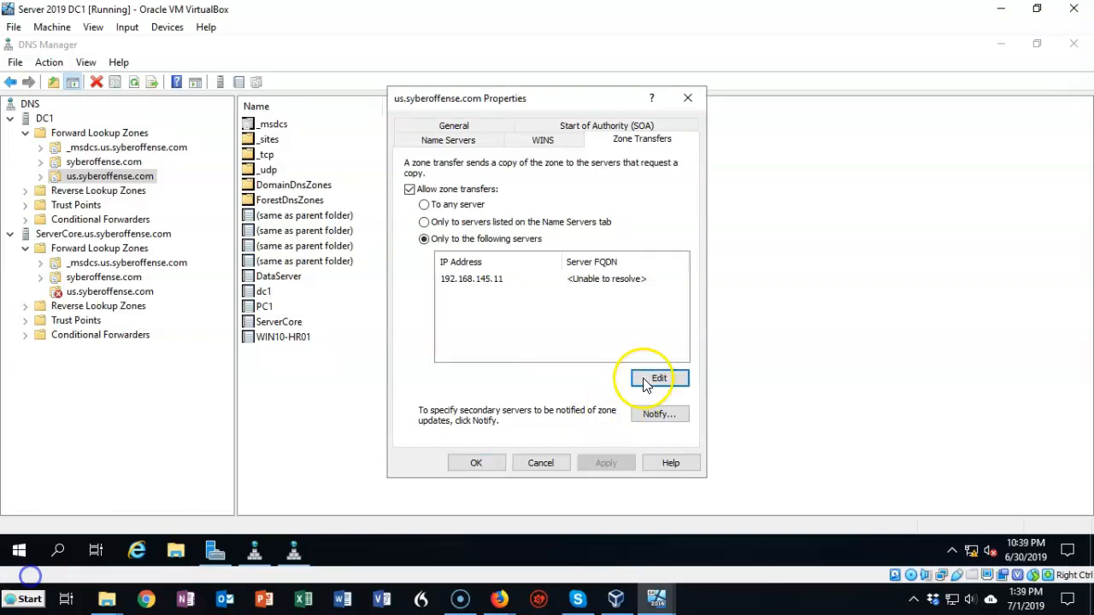
{"action": "left_click", "coordinate": [658, 378]}
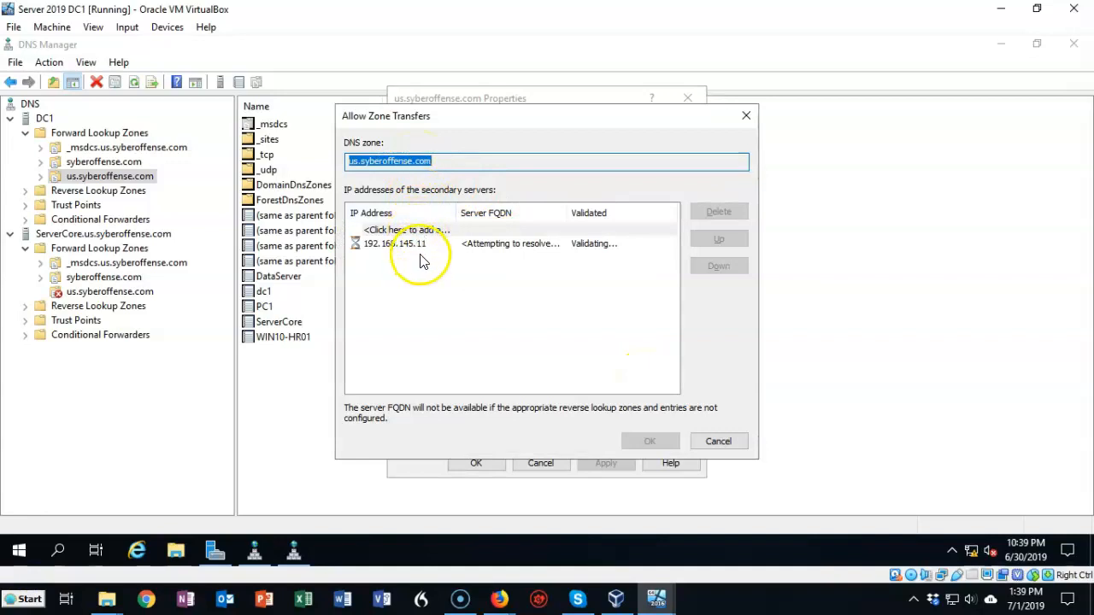
{"action": "left_click", "coordinate": [441, 229]}
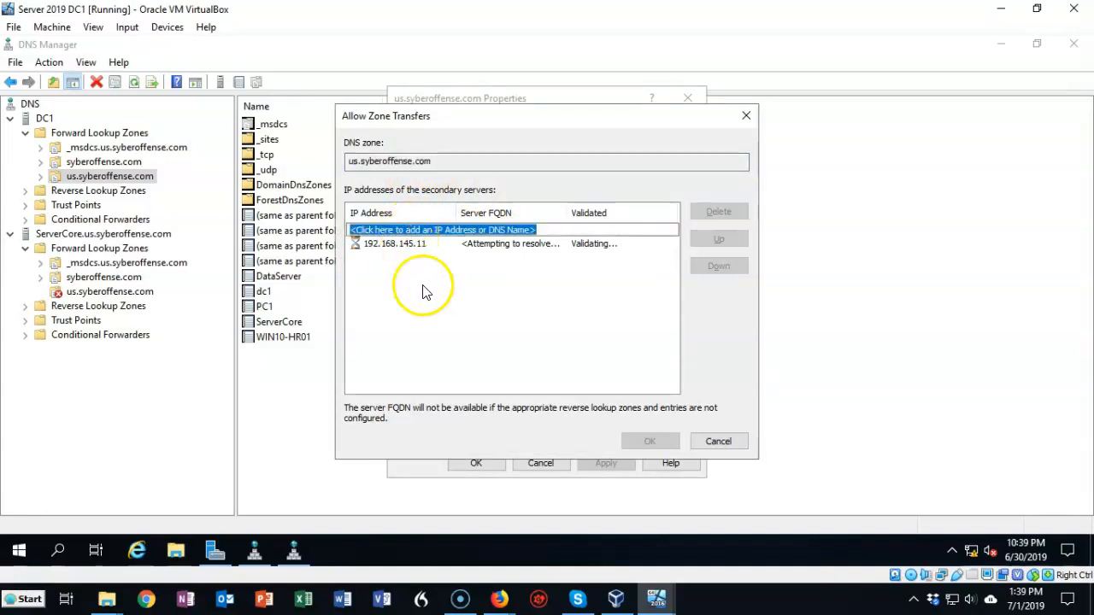
{"action": "mouse_move", "coordinate": [491, 337]}
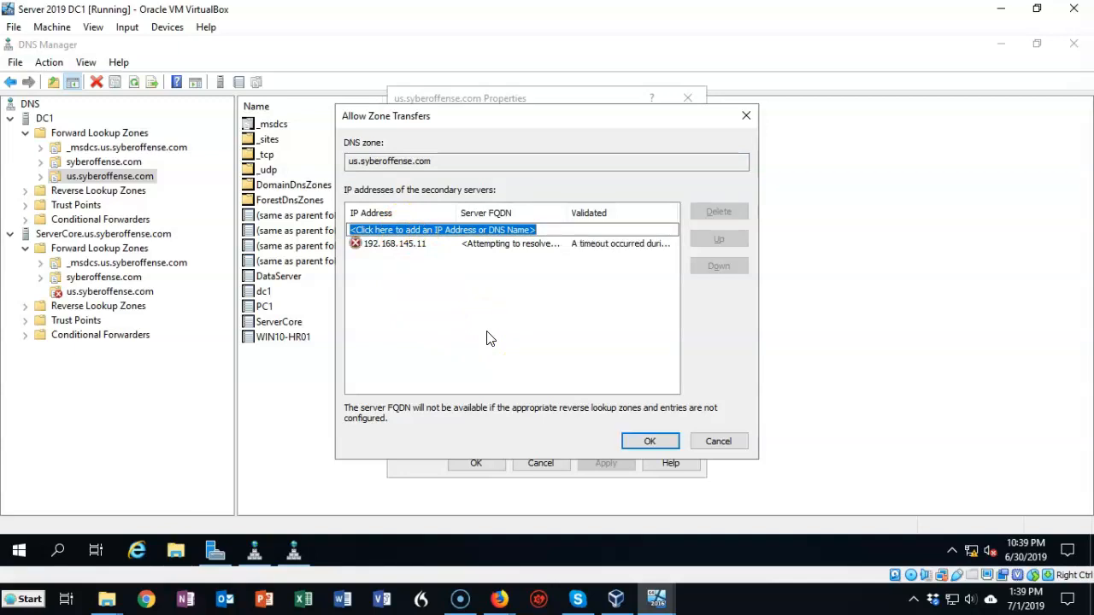
{"action": "type", "text": "192.168.145.12"}
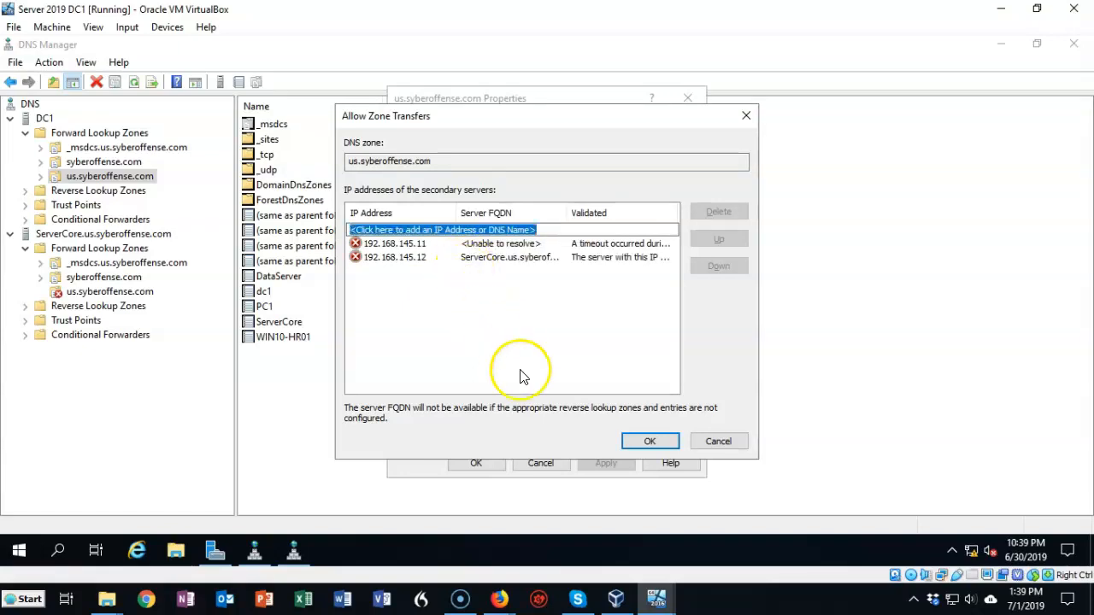
{"action": "mouse_move", "coordinate": [624, 332]}
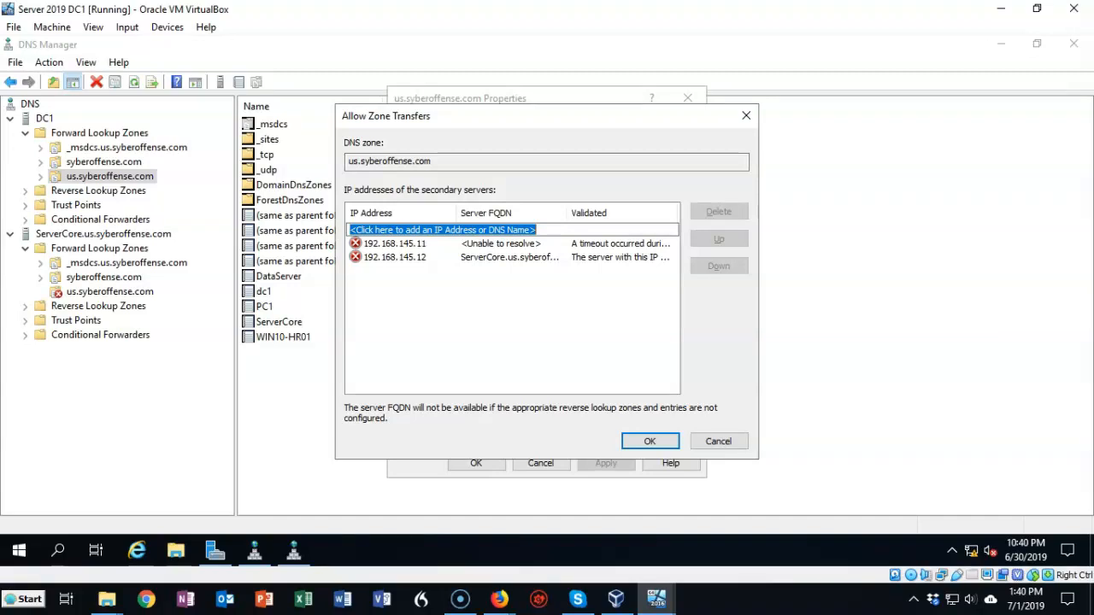
{"action": "mouse_move", "coordinate": [658, 464]}
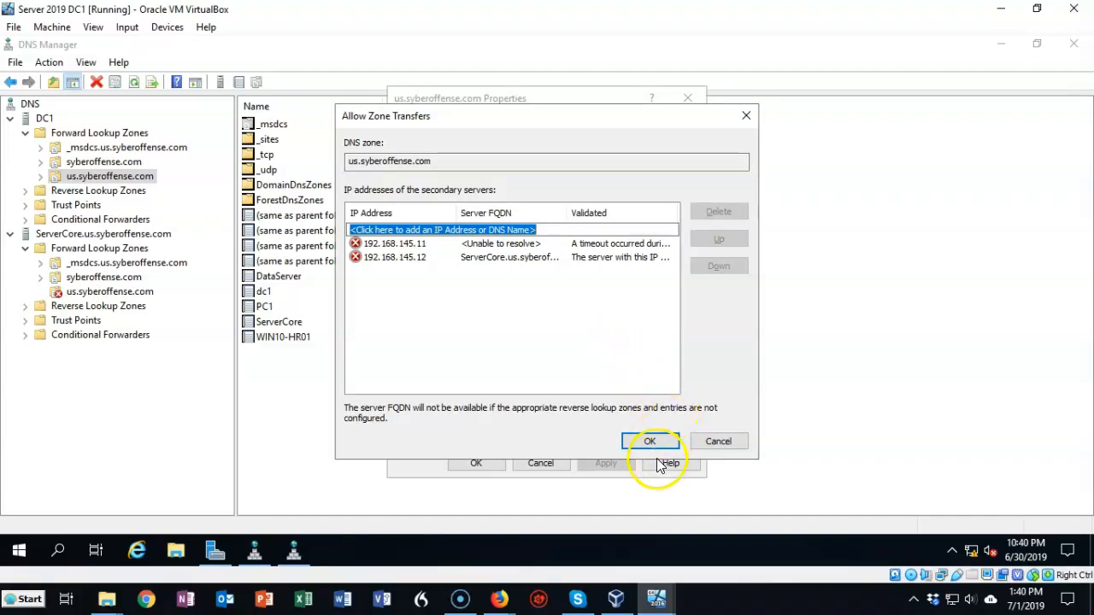
{"action": "left_click", "coordinate": [650, 441]}
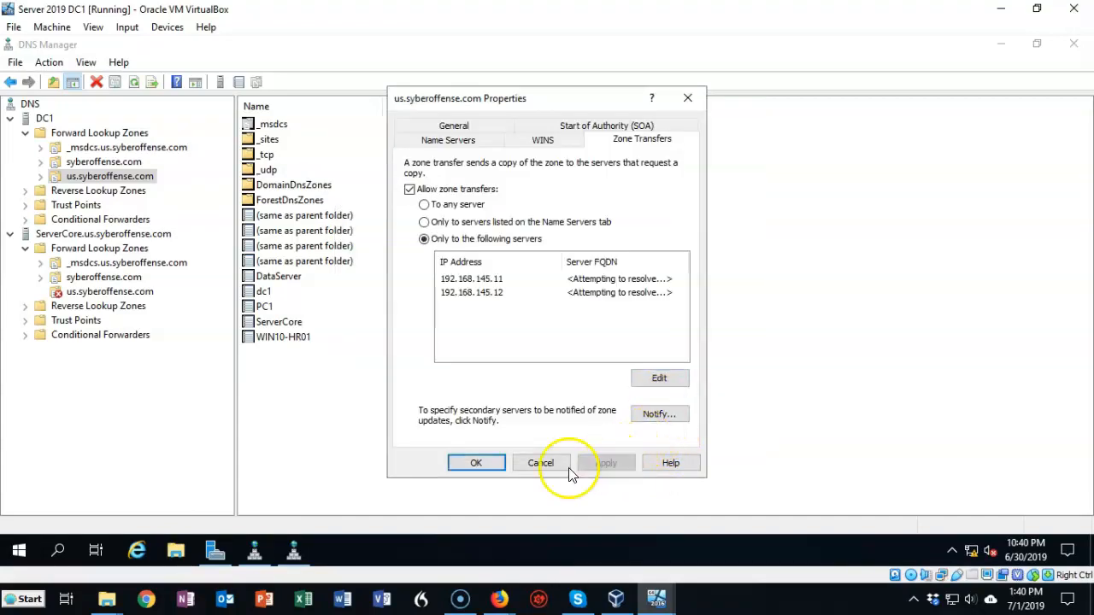
{"action": "mouse_move", "coordinate": [476, 462]}
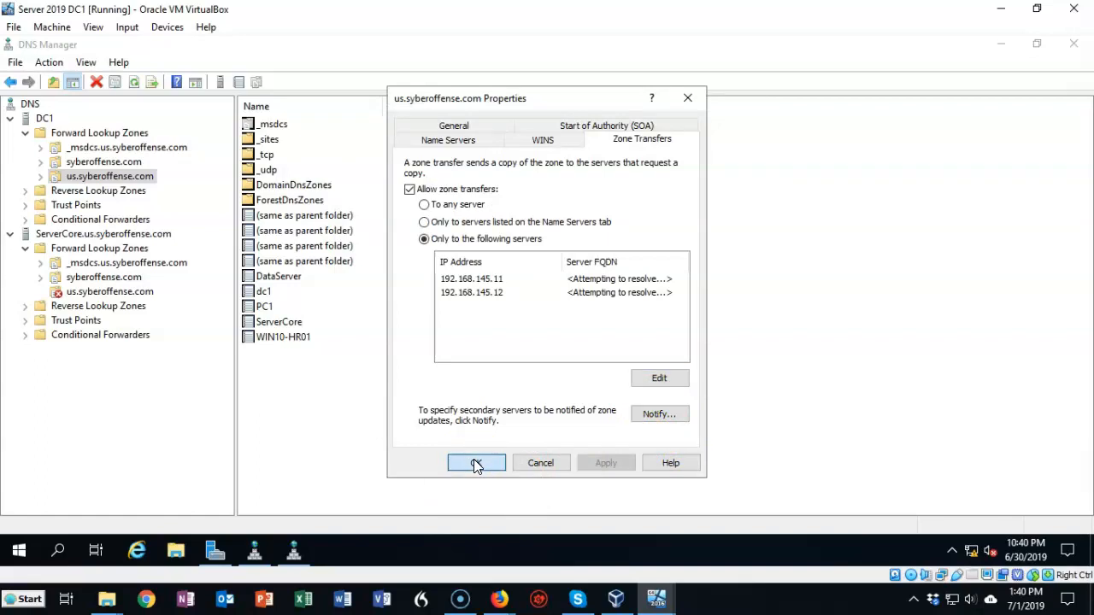
{"action": "left_click", "coordinate": [476, 462]}
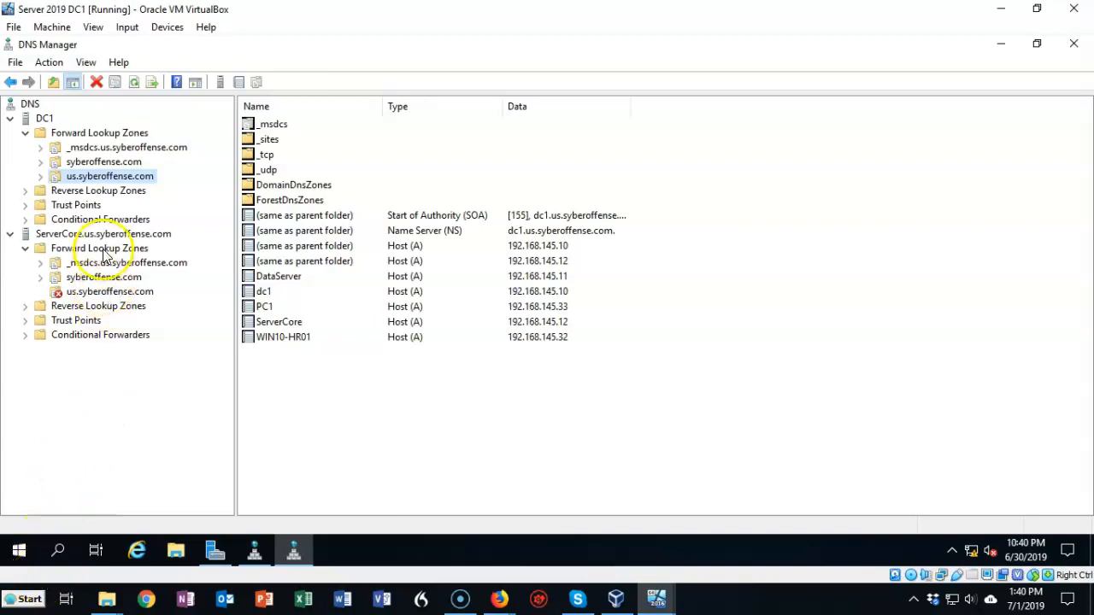
- Transfer from master on ServerCore's us.syberoffense.com zone so its records load
{"action": "left_click", "coordinate": [102, 233]}
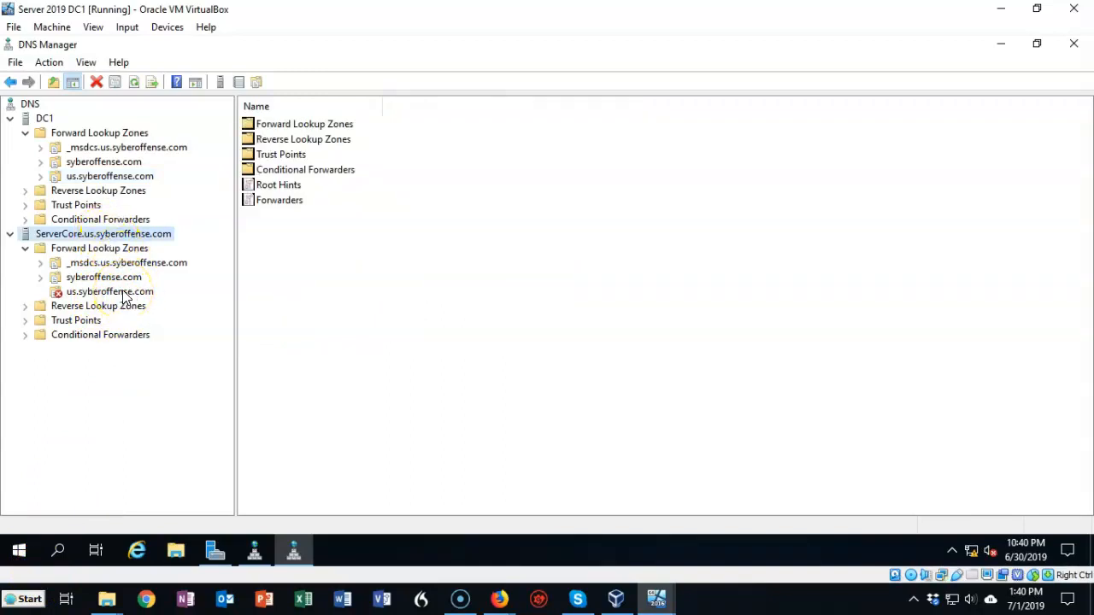
{"action": "right_click", "coordinate": [109, 291]}
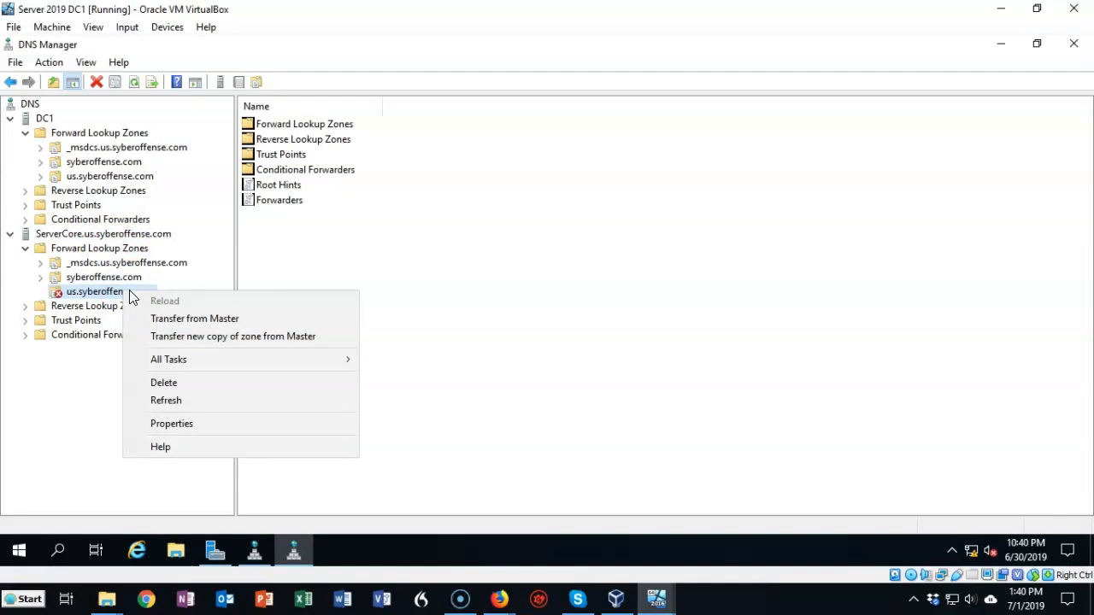
{"action": "mouse_move", "coordinate": [194, 318]}
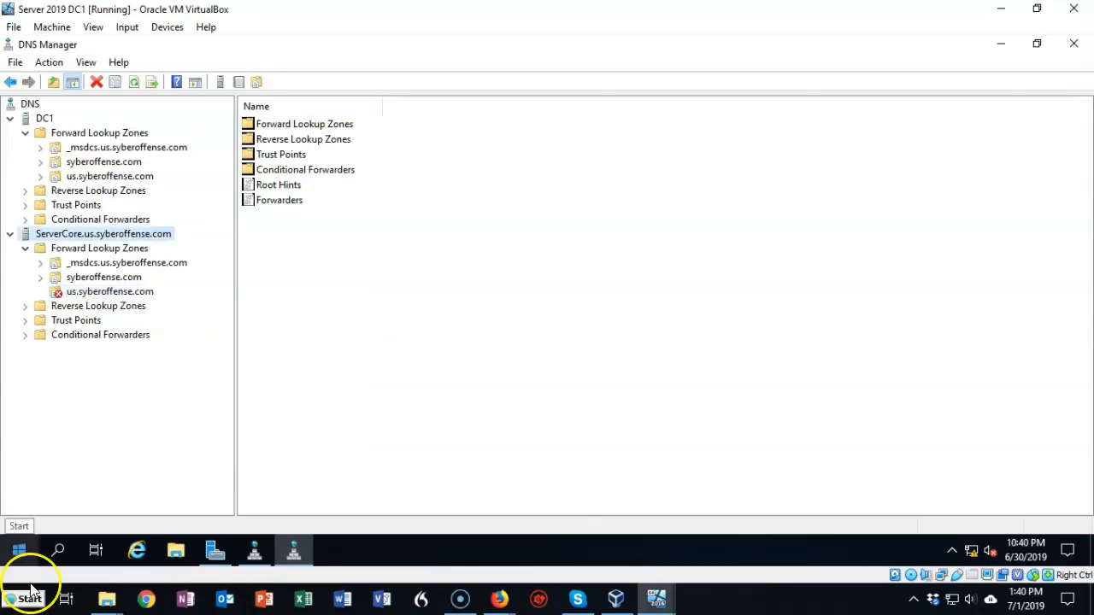
{"action": "left_click", "coordinate": [99, 248]}
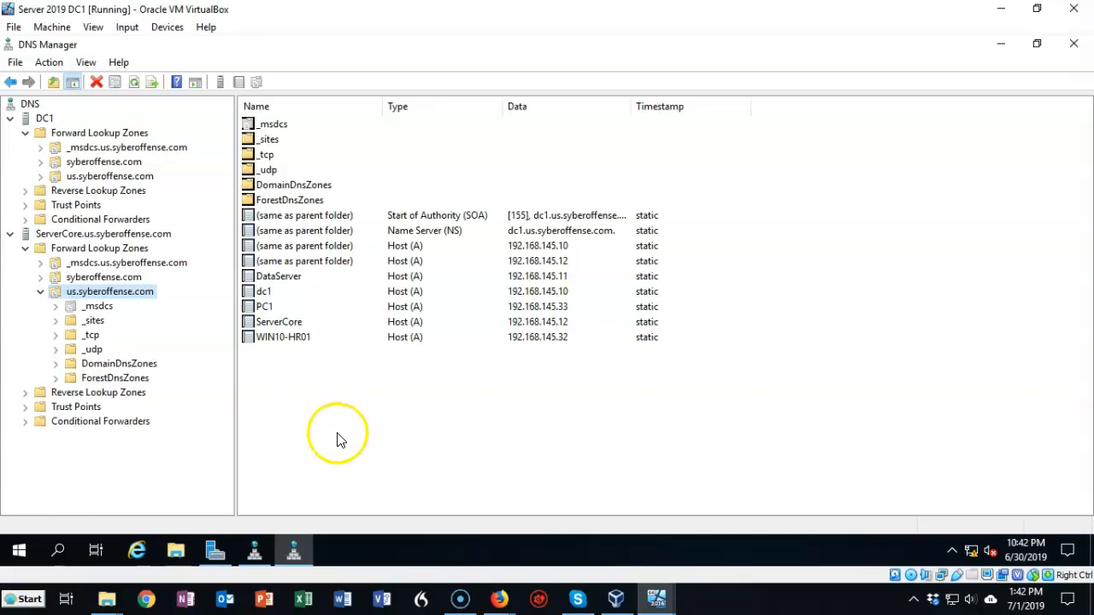
{"action": "mouse_move", "coordinate": [188, 466]}
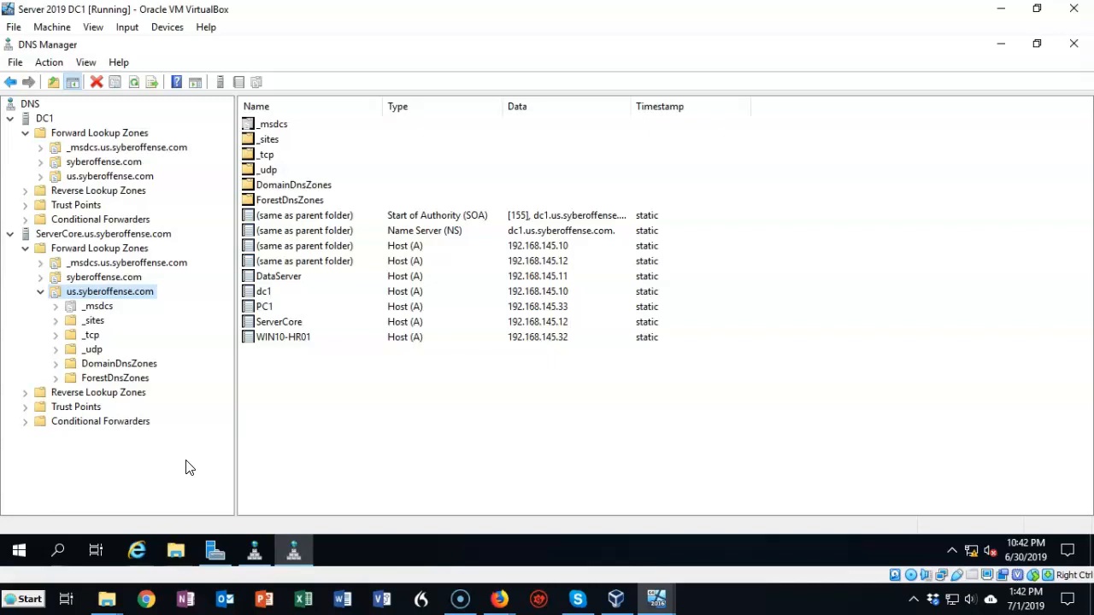
{"action": "mouse_move", "coordinate": [122, 517]}
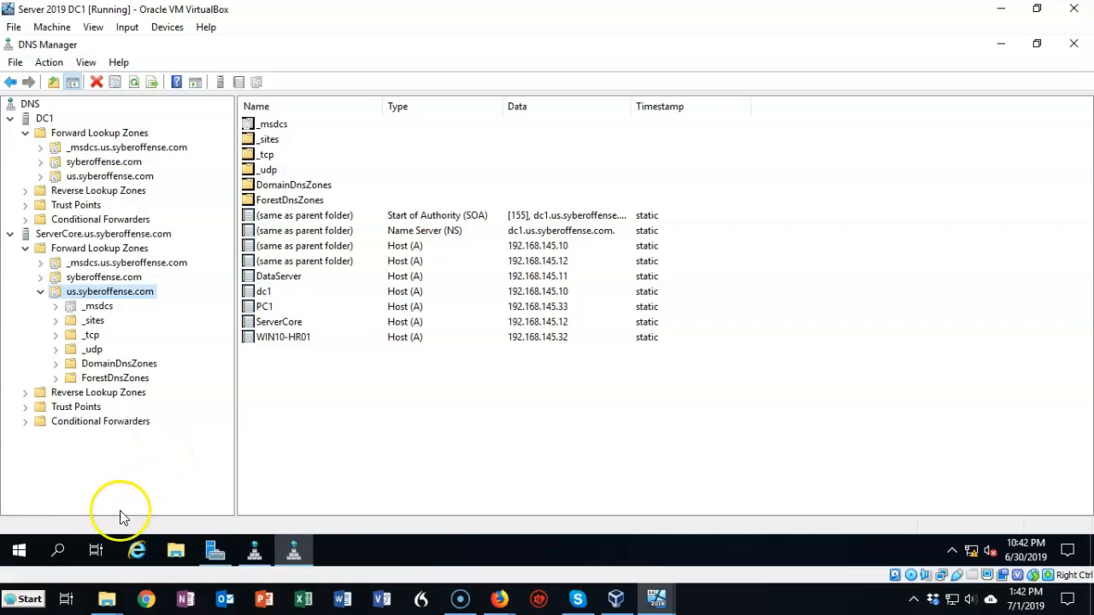
{"action": "mouse_move", "coordinate": [164, 472]}
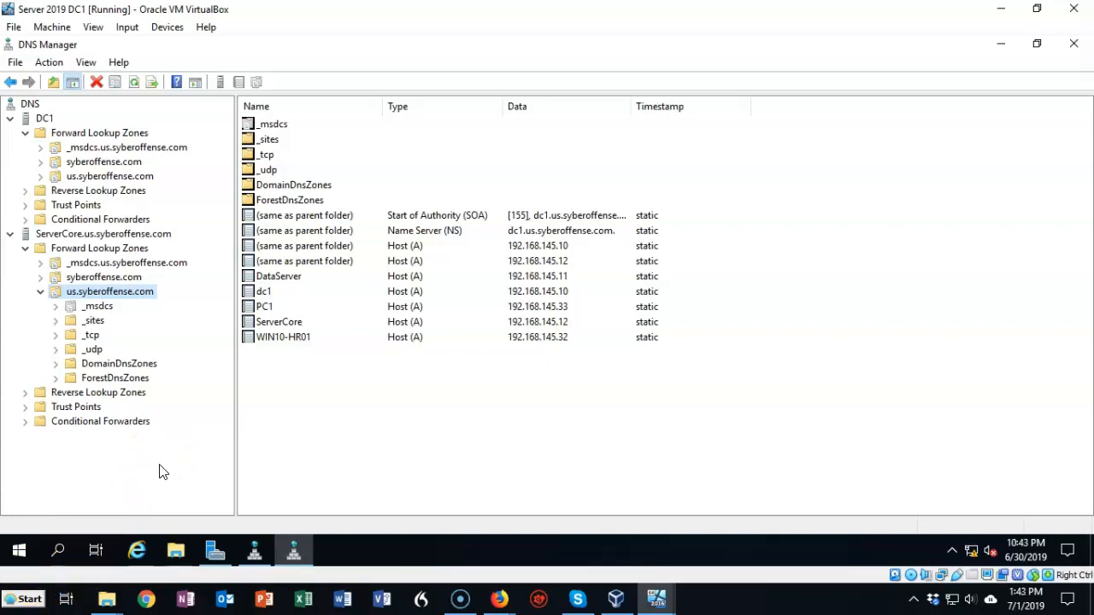